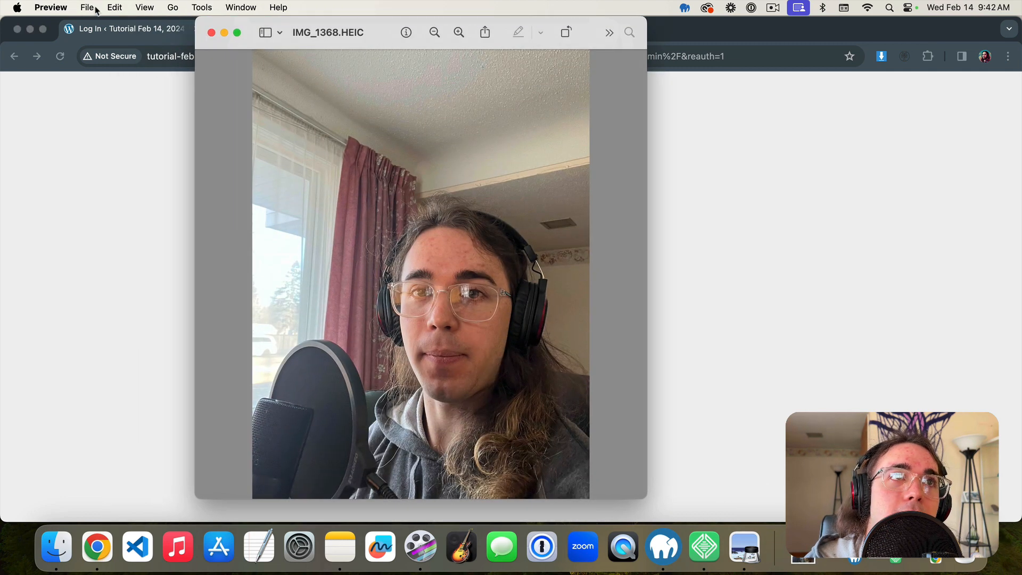
Export the open HEIC selfie as a JPEG copy saved to Downloads
click(87, 7)
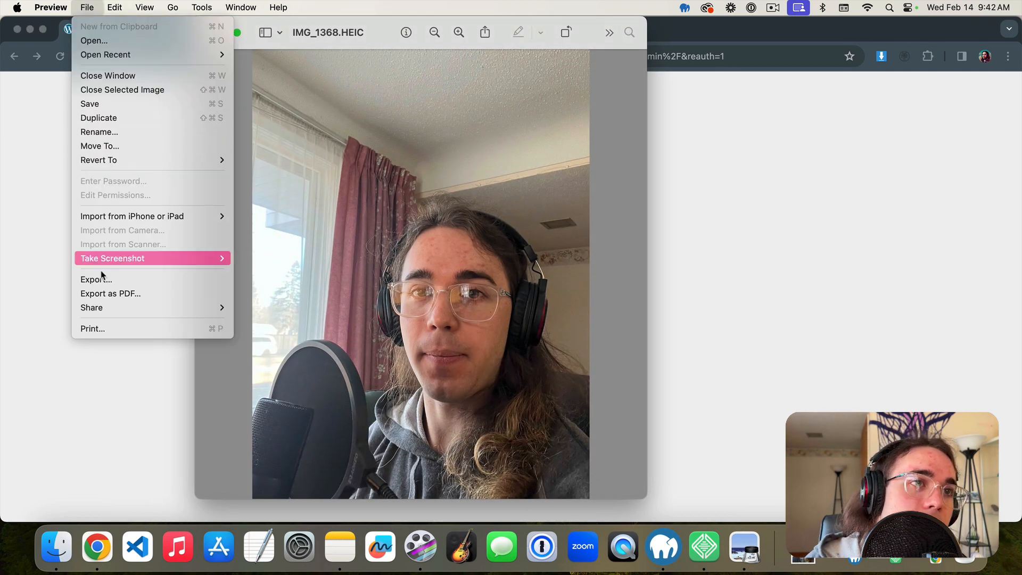
click(96, 279)
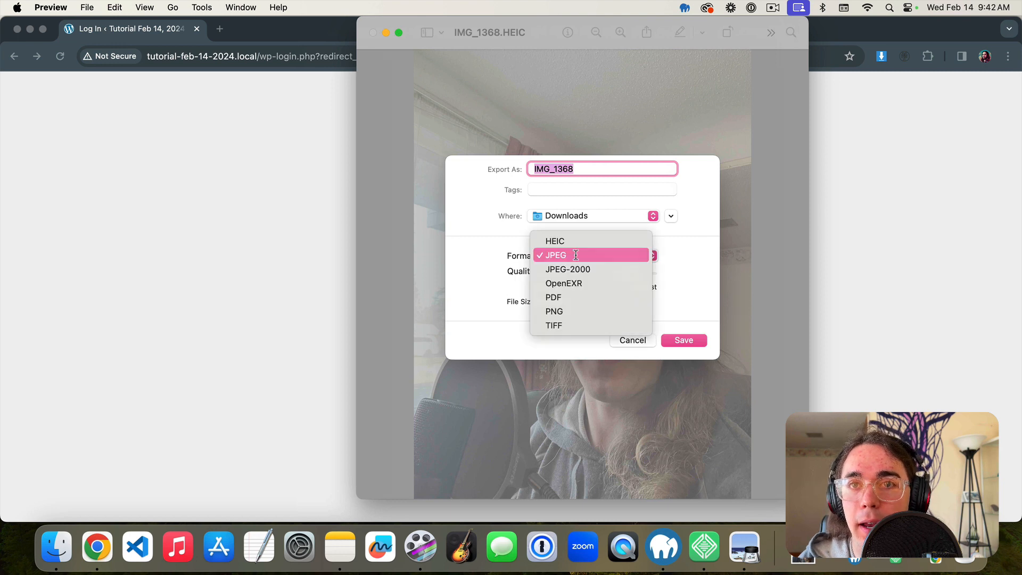
click(555, 255)
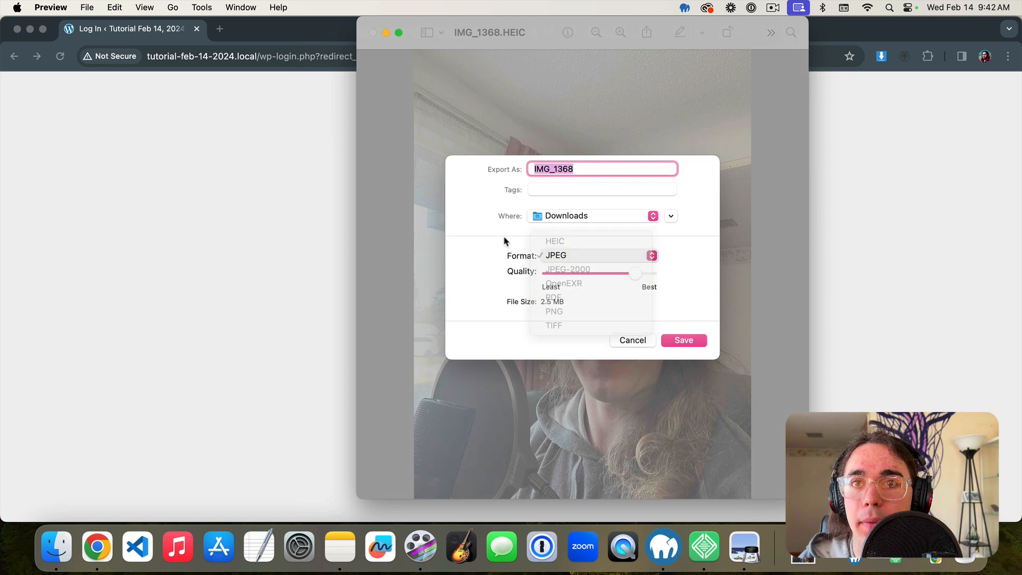
click(555, 255)
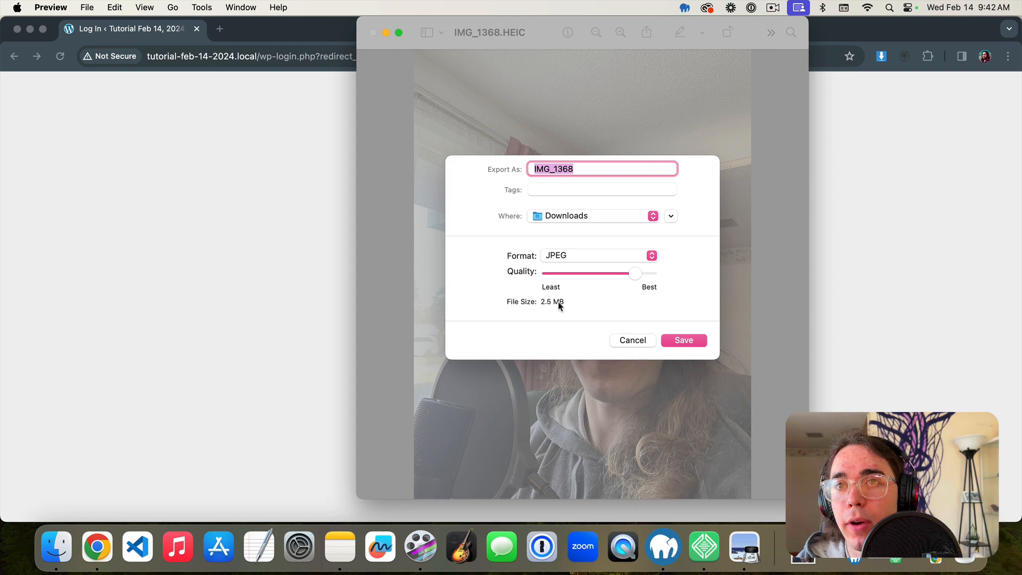
click(683, 339)
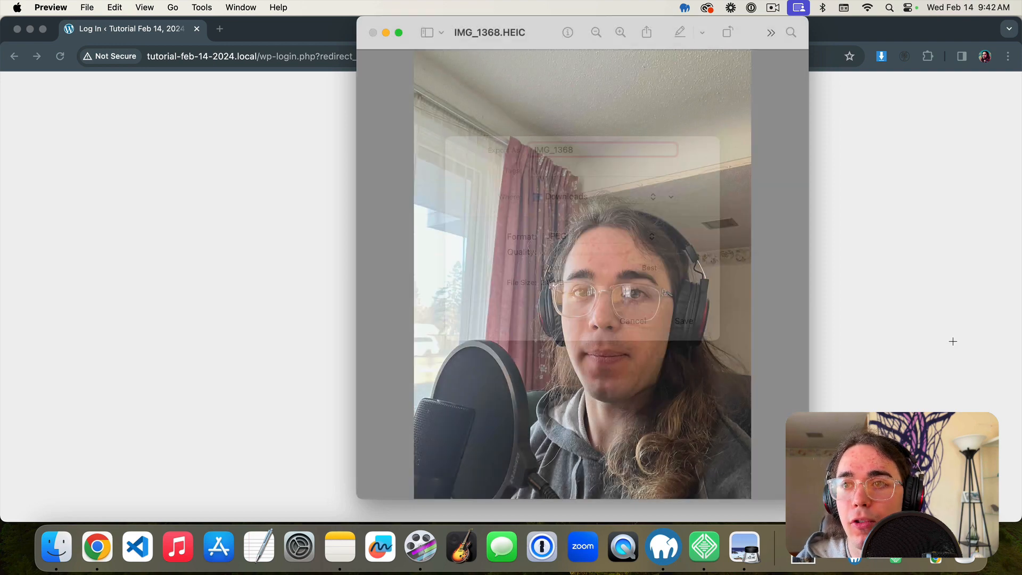
click(631, 321)
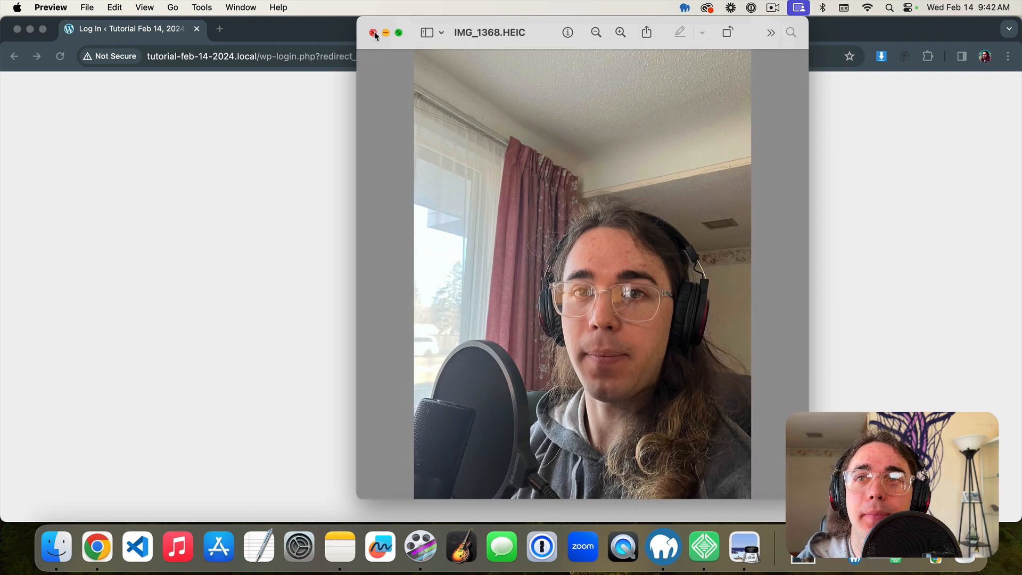
Close the photo, log into WordPress and go to the Media Library
click(374, 32)
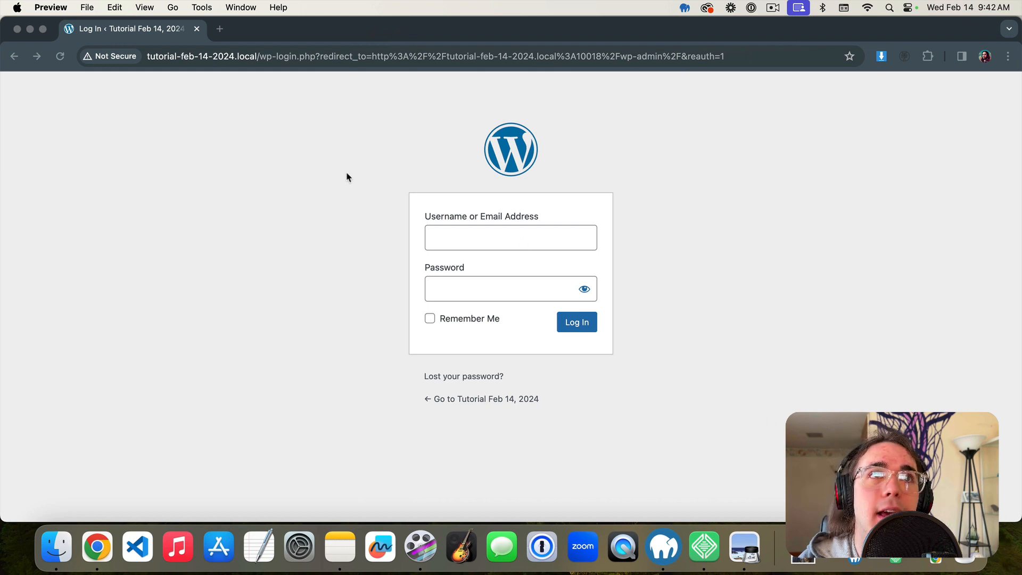
text(username)
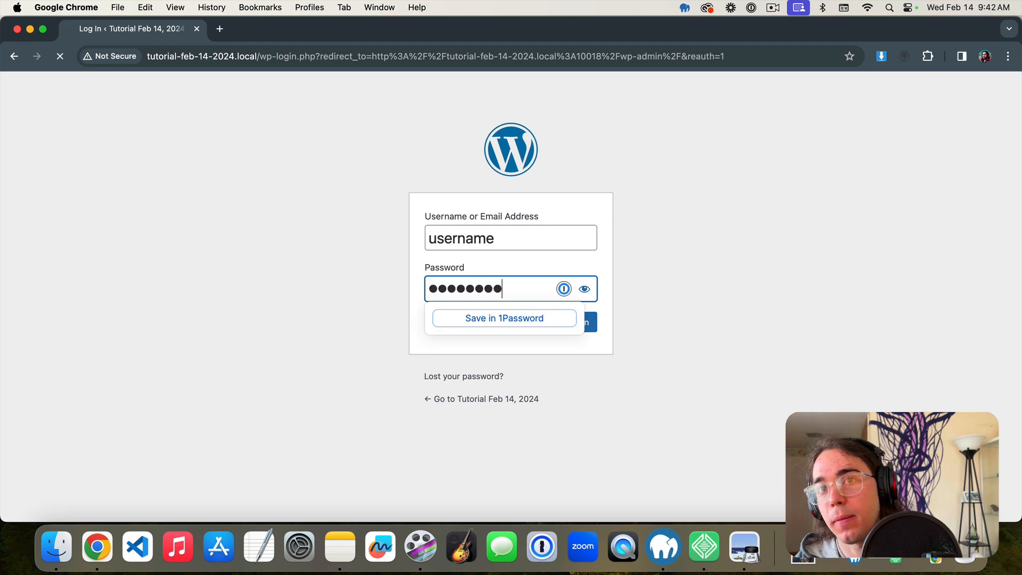
click(583, 321)
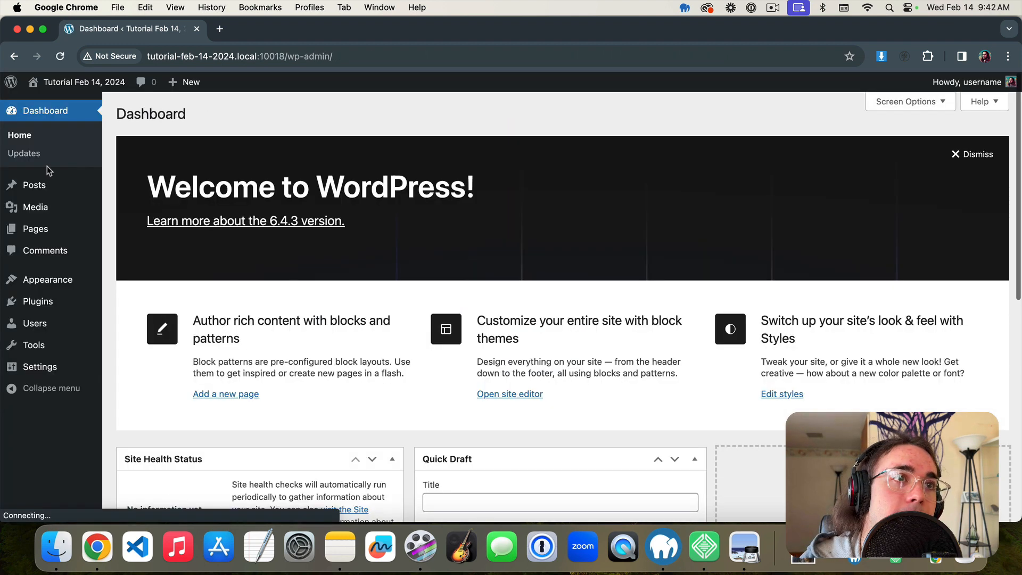
click(35, 206)
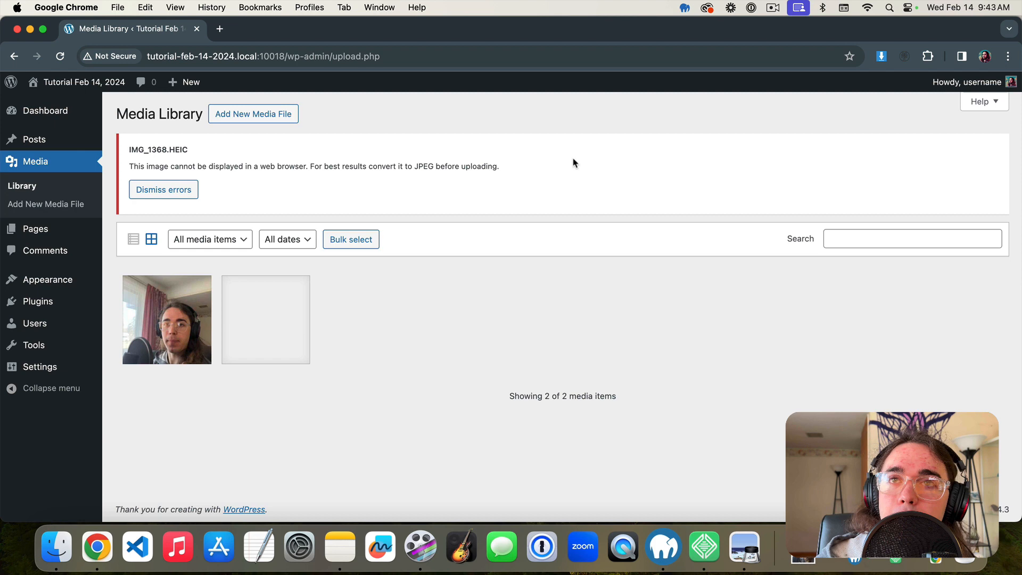
Dismiss the HEIC warning and load tinyjpg.com in a new tab via 'tiny'
click(163, 189)
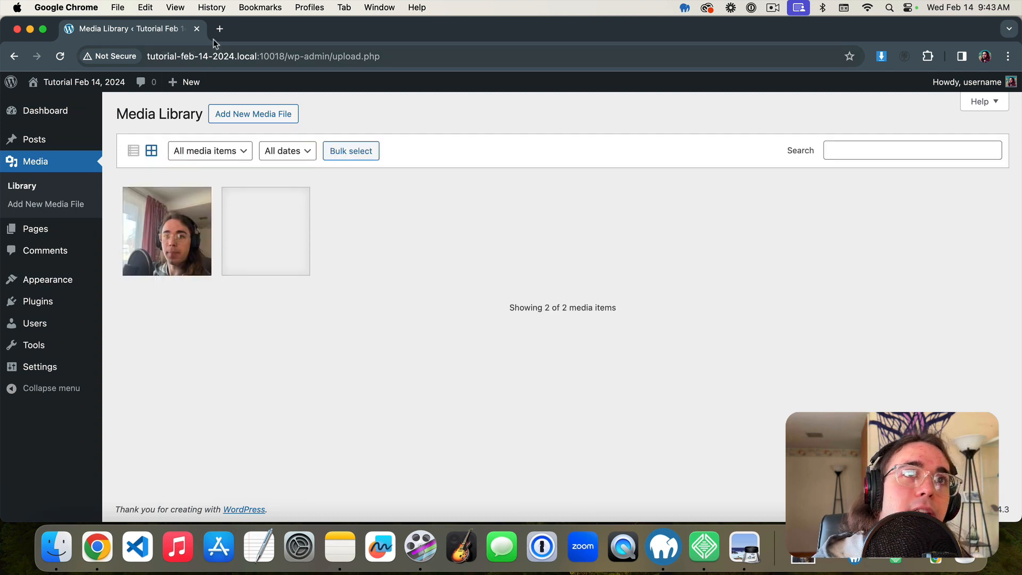
click(218, 29)
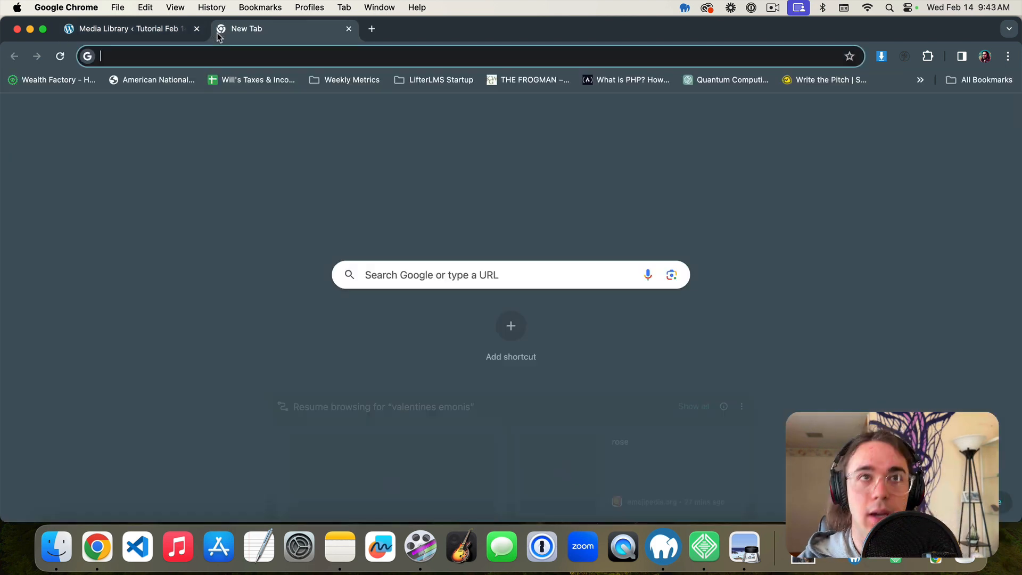
text(tiny)
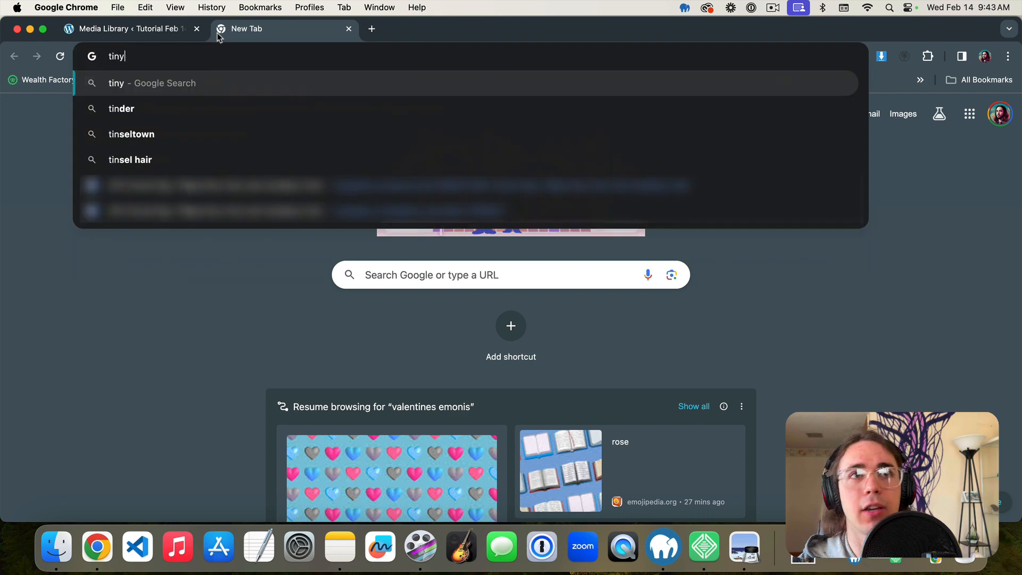
key(Return)
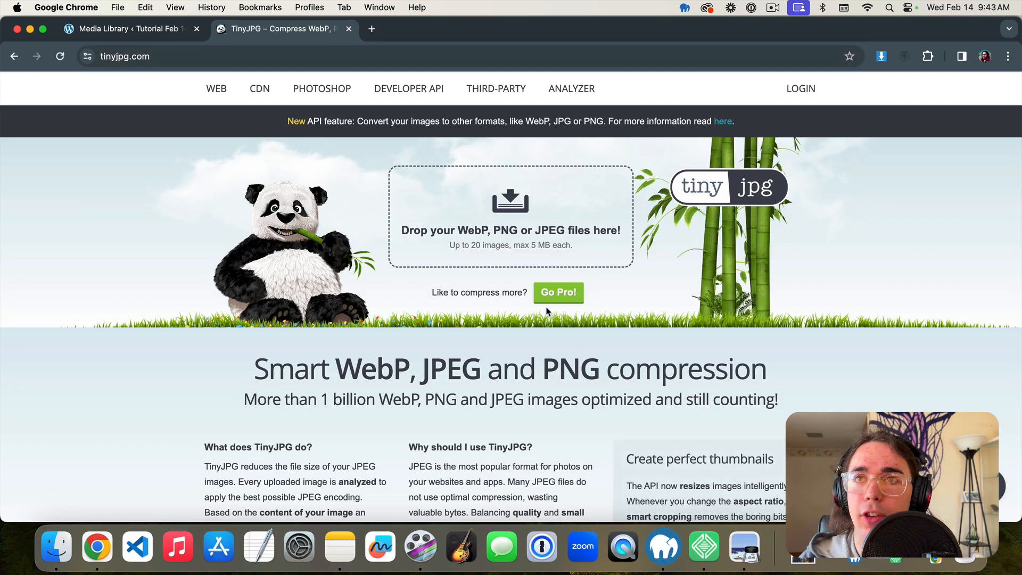
mouse_move(552, 230)
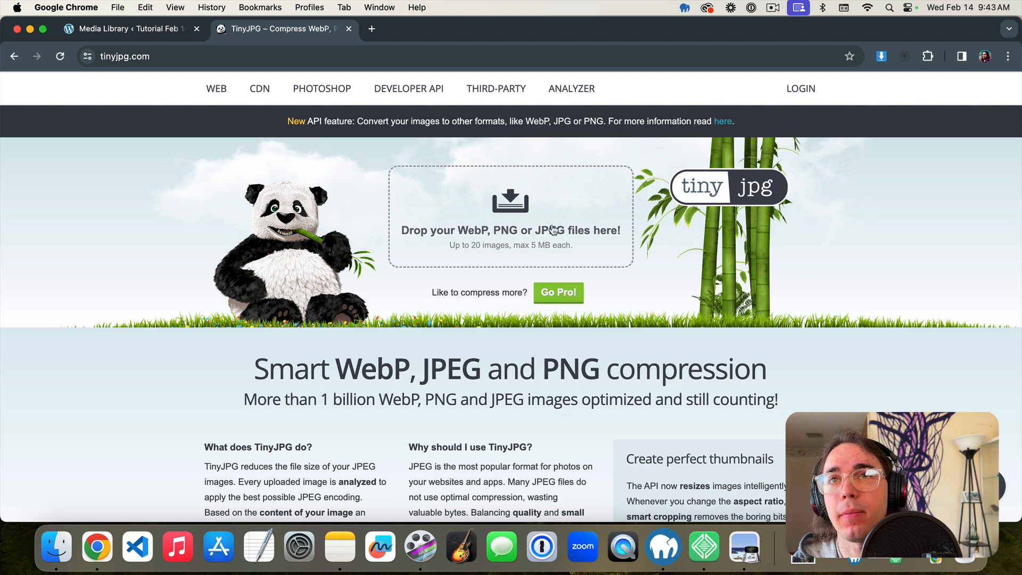
mouse_move(438, 185)
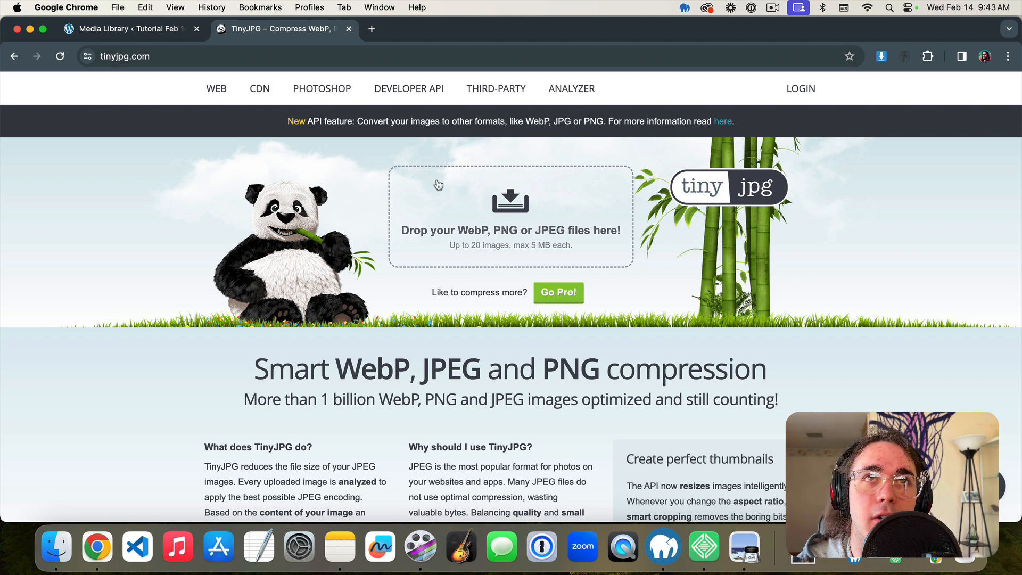
mouse_move(772, 461)
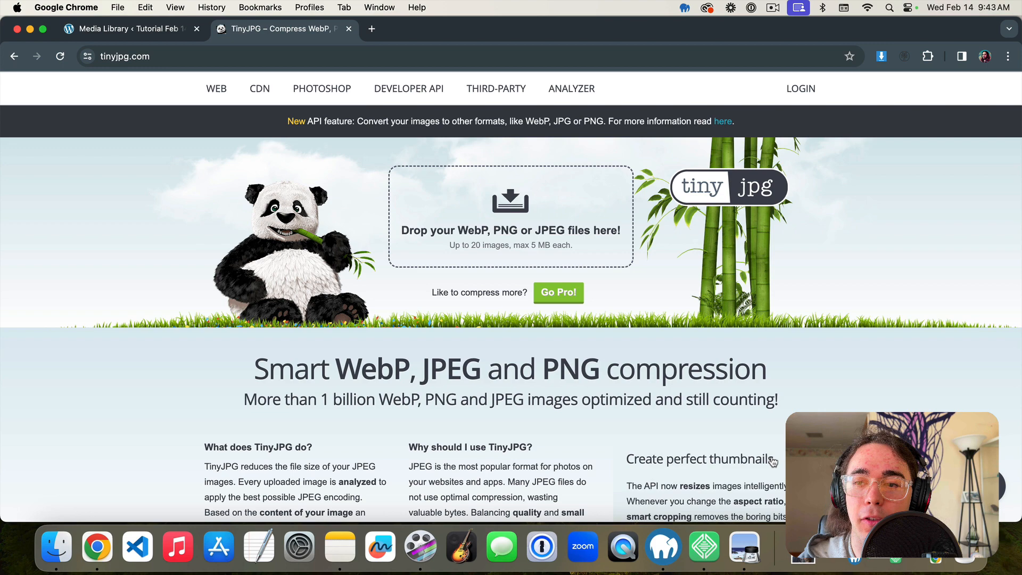
mouse_move(799, 566)
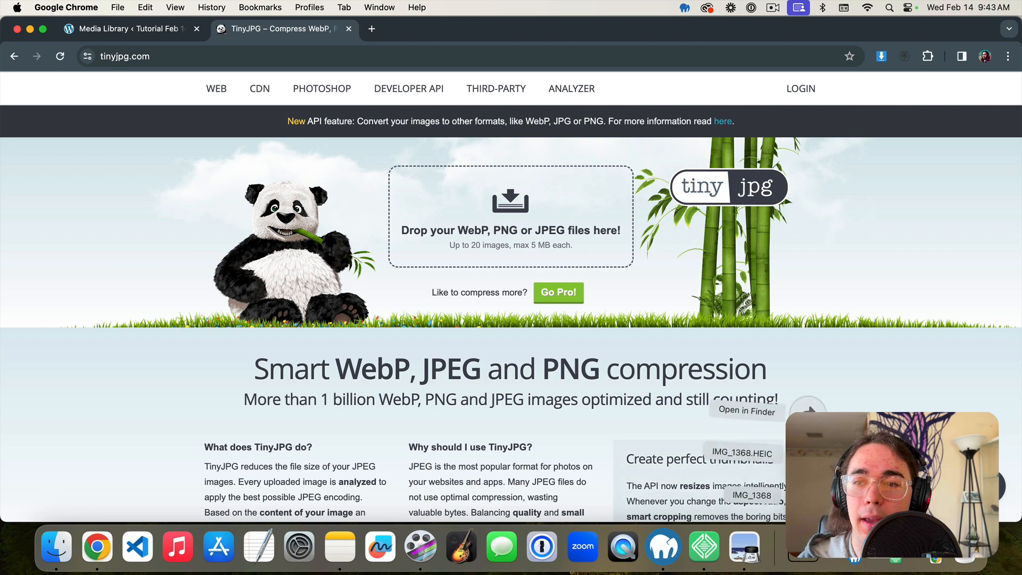
click(86, 7)
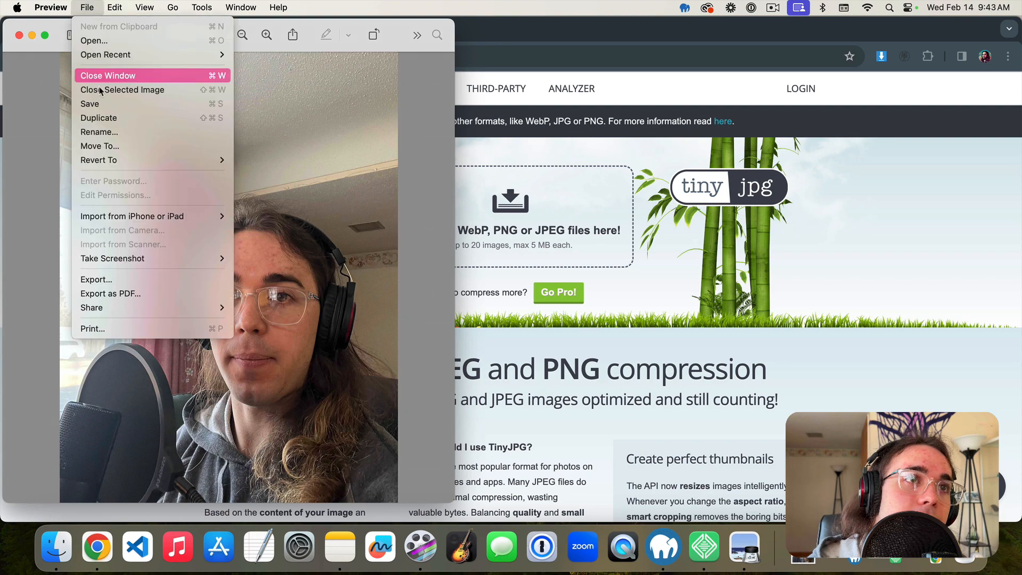
mouse_move(99, 117)
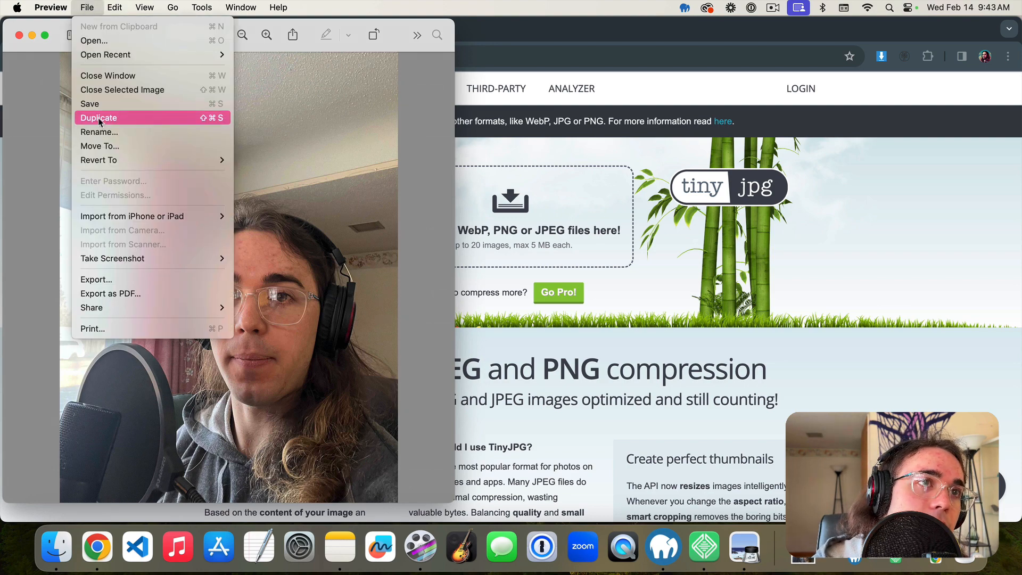
click(172, 7)
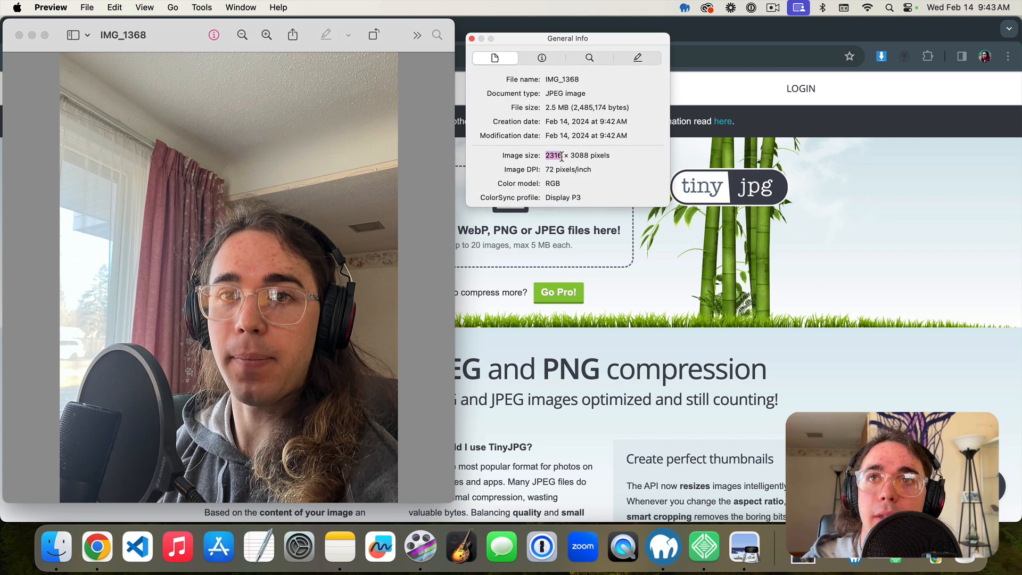
double_click(580, 155)
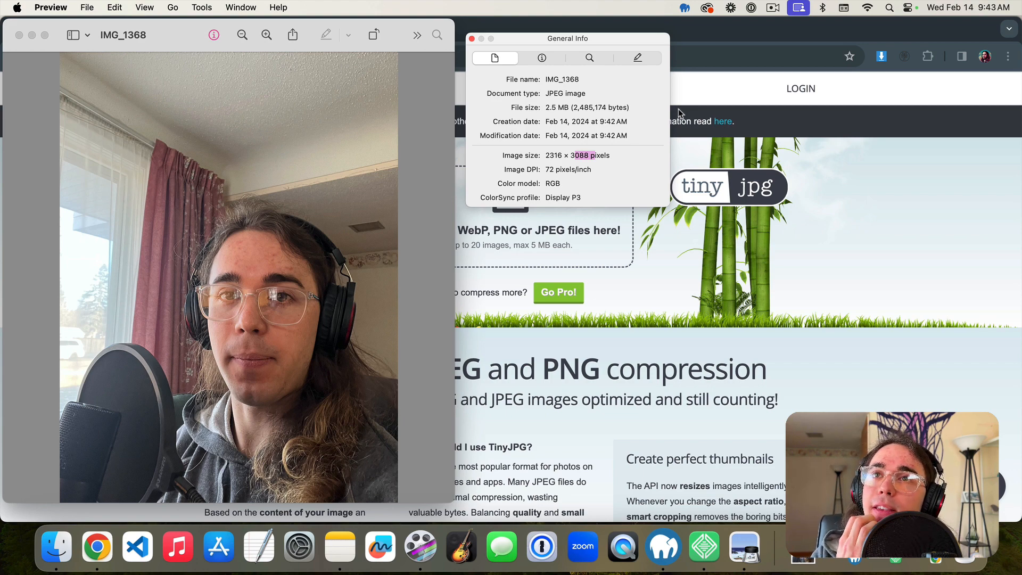
mouse_move(641, 115)
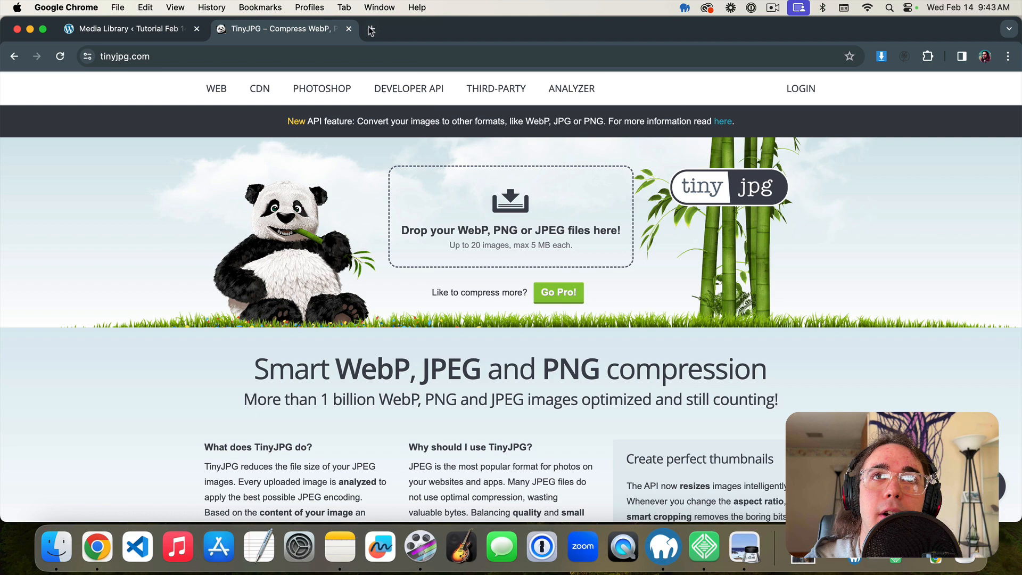
Load ReduceImages in a new tab and add the JPEG selfie for resizing
click(370, 28)
text(reduceimages.com)
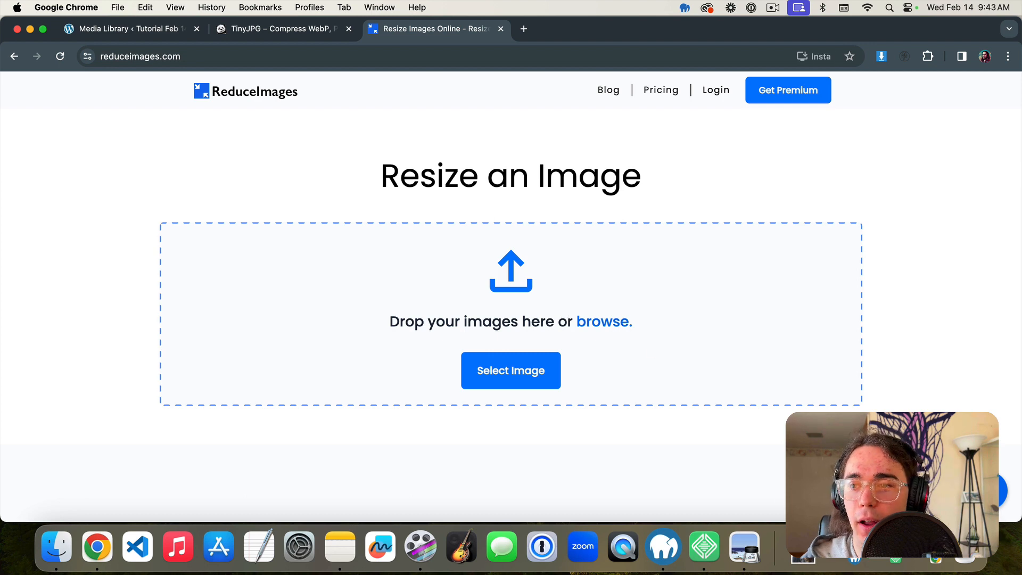
click(510, 371)
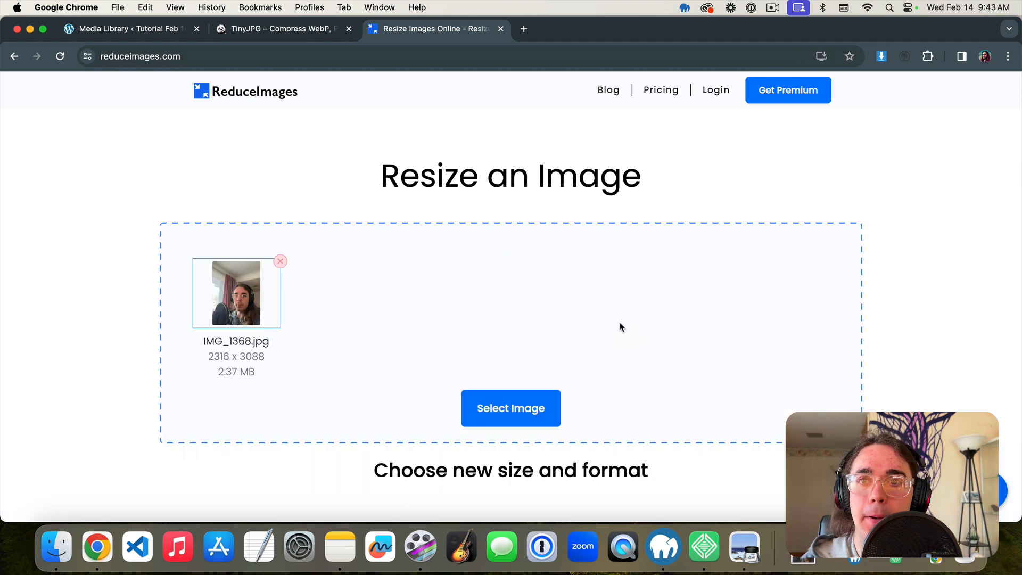
scroll(down, 3)
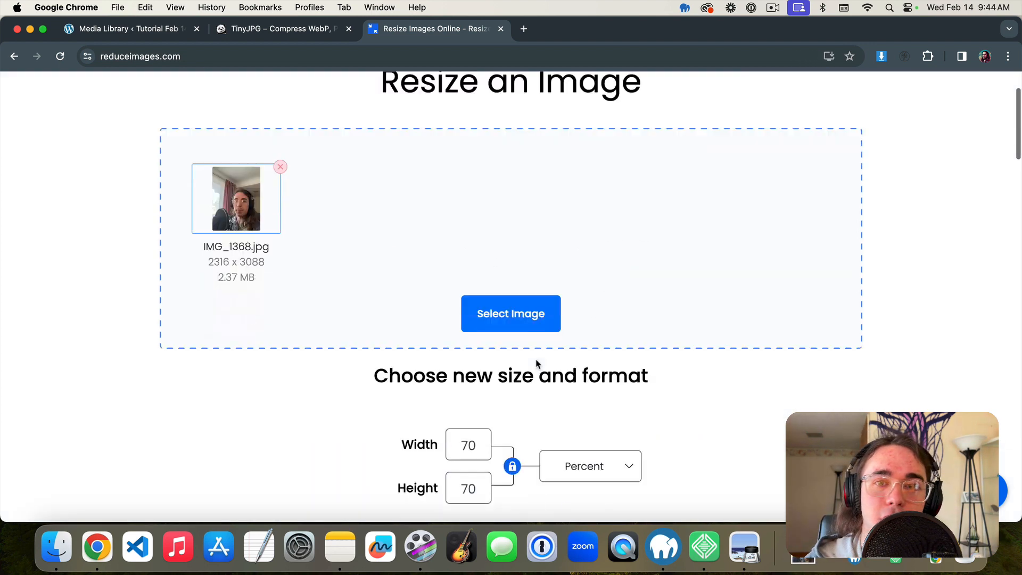
scroll(down, 3)
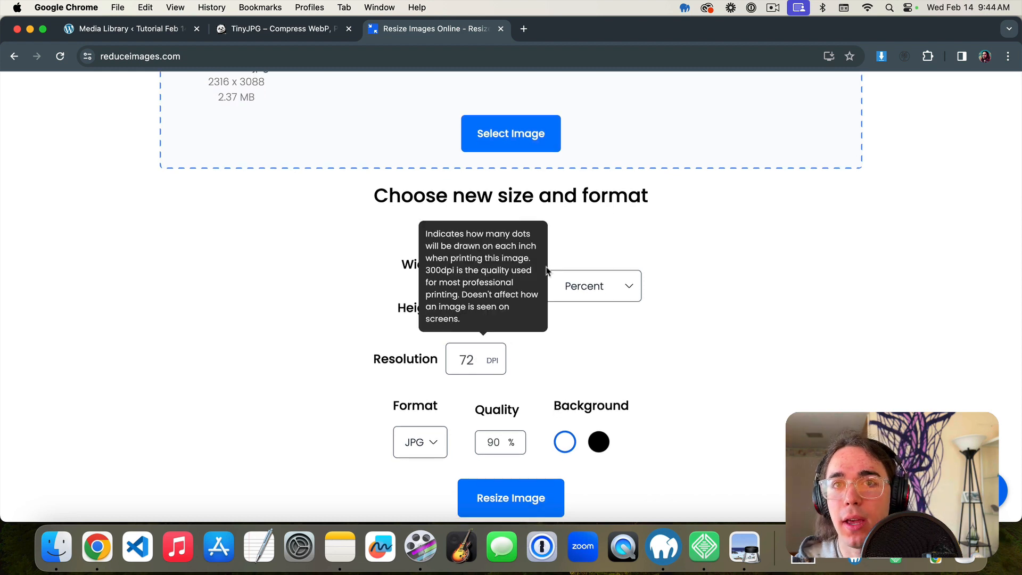
Set the new size to 800 pixels wide (1067 high) and keep JPG output format
click(590, 286)
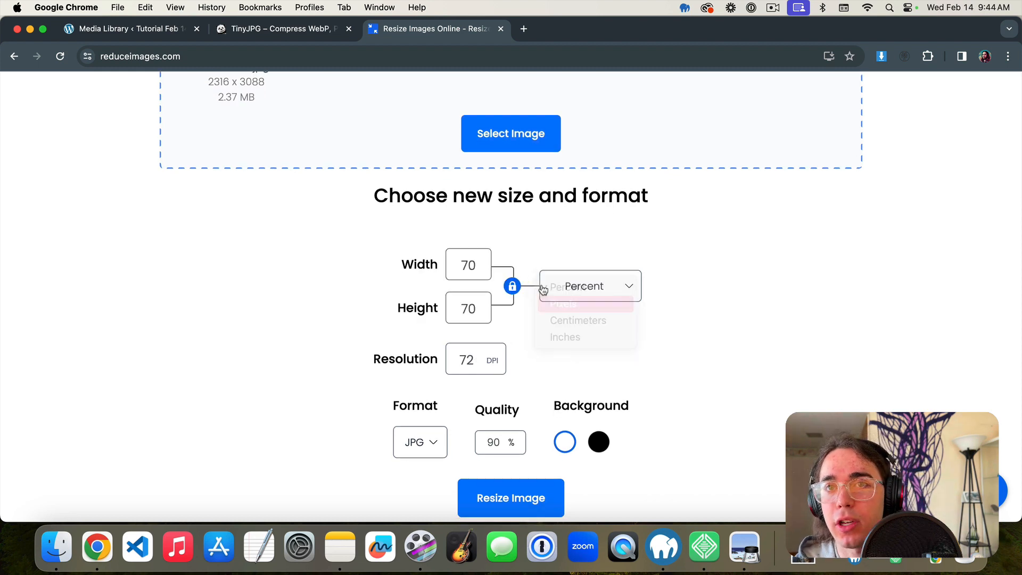
click(564, 303)
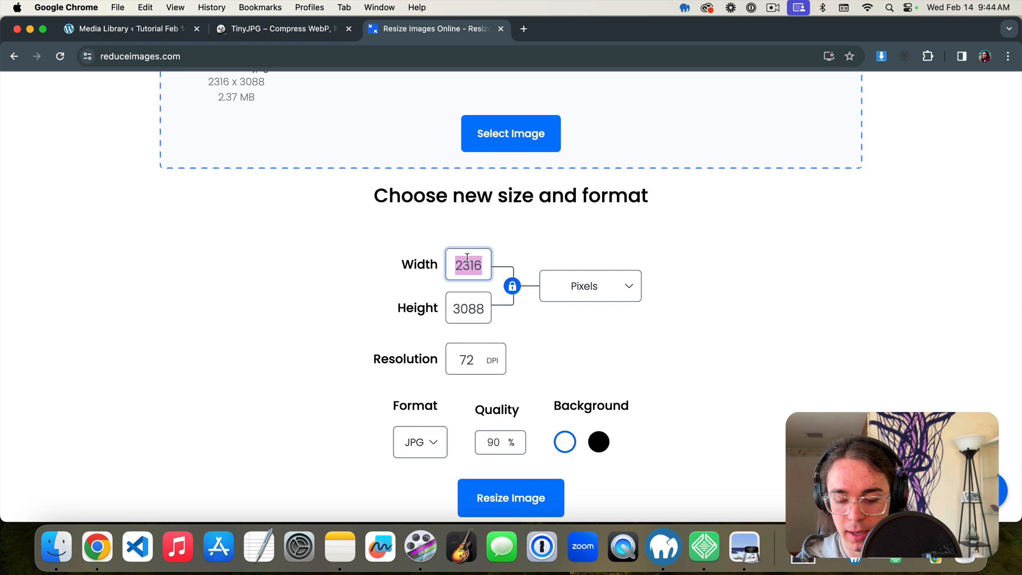
text(800)
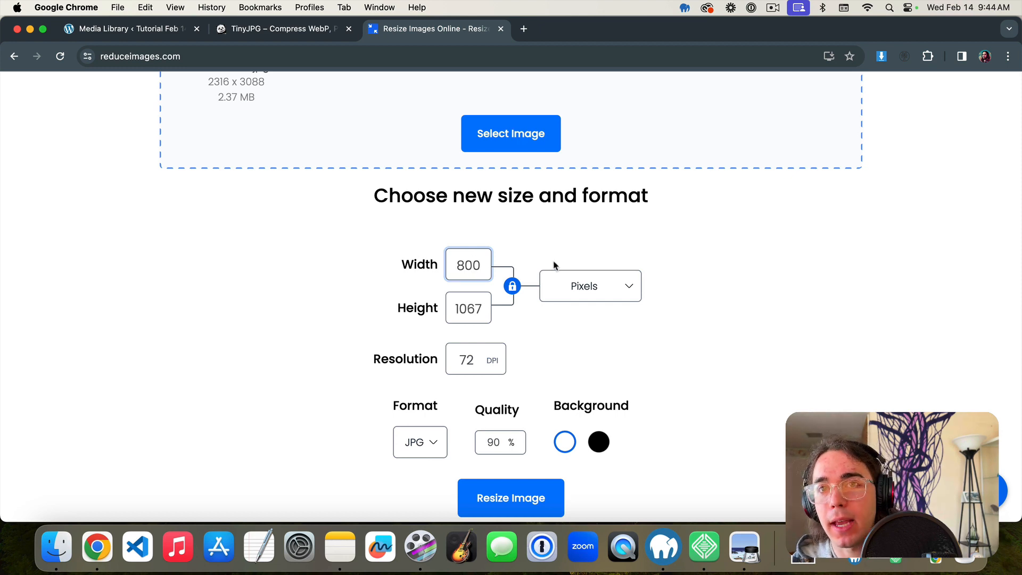
mouse_move(500, 441)
text(100)
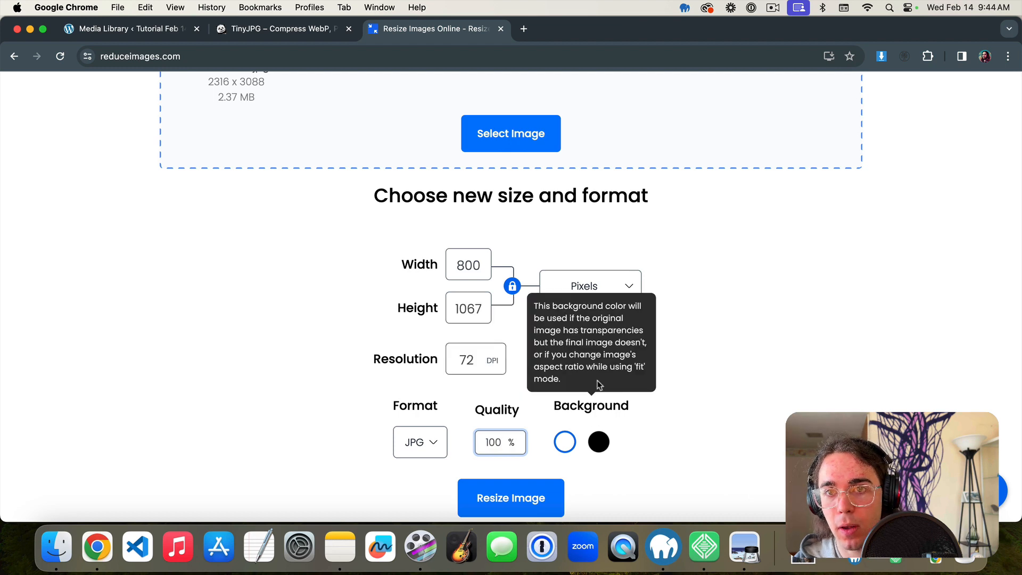
click(418, 441)
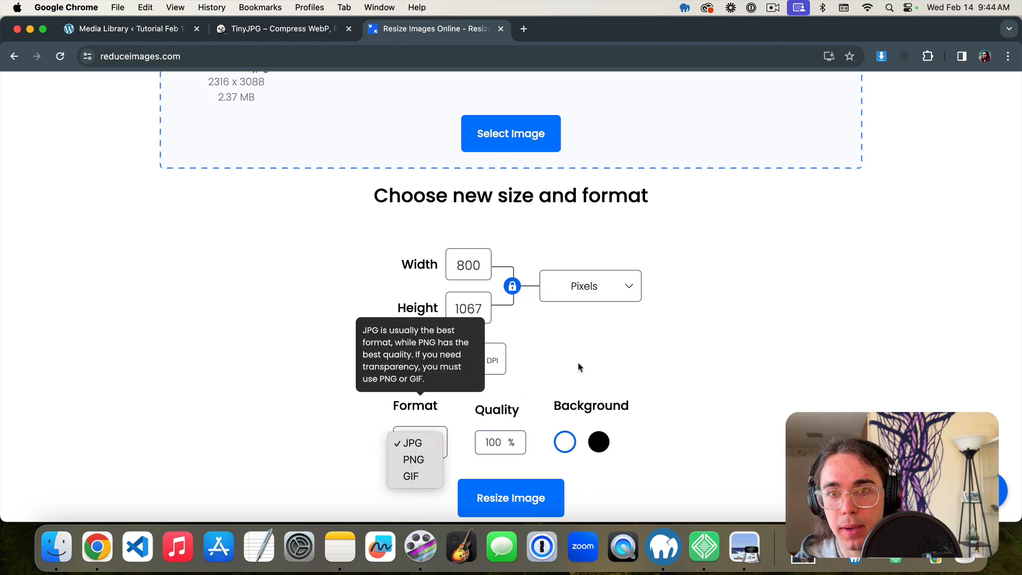
click(511, 498)
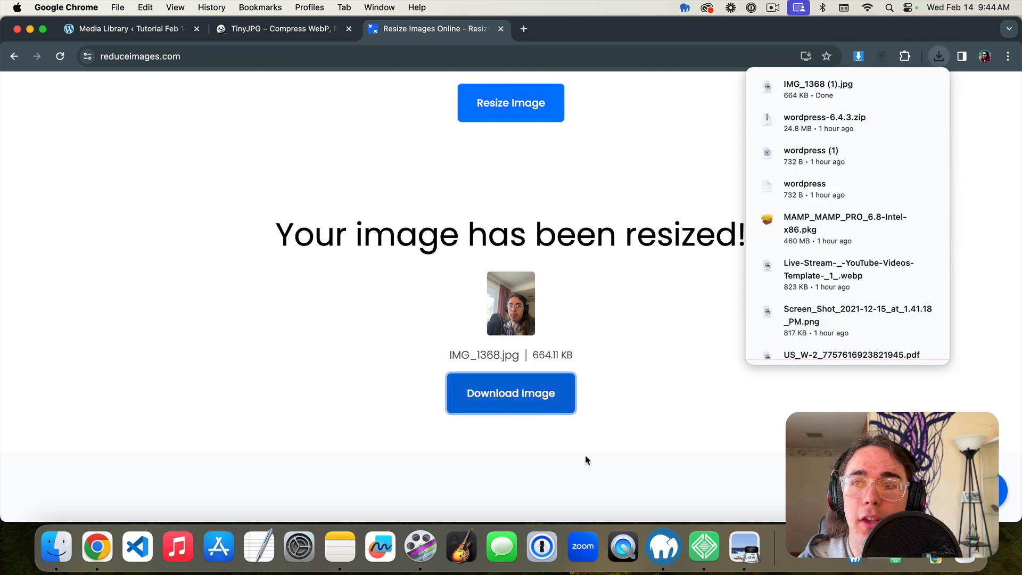
mouse_move(673, 400)
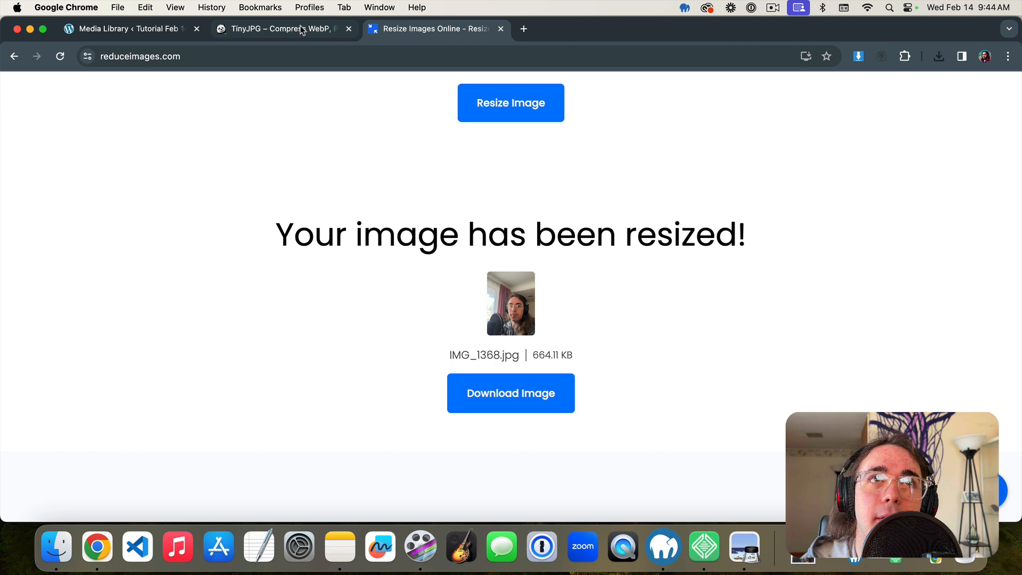
Switch back to the TinyJPG compression tab
click(280, 28)
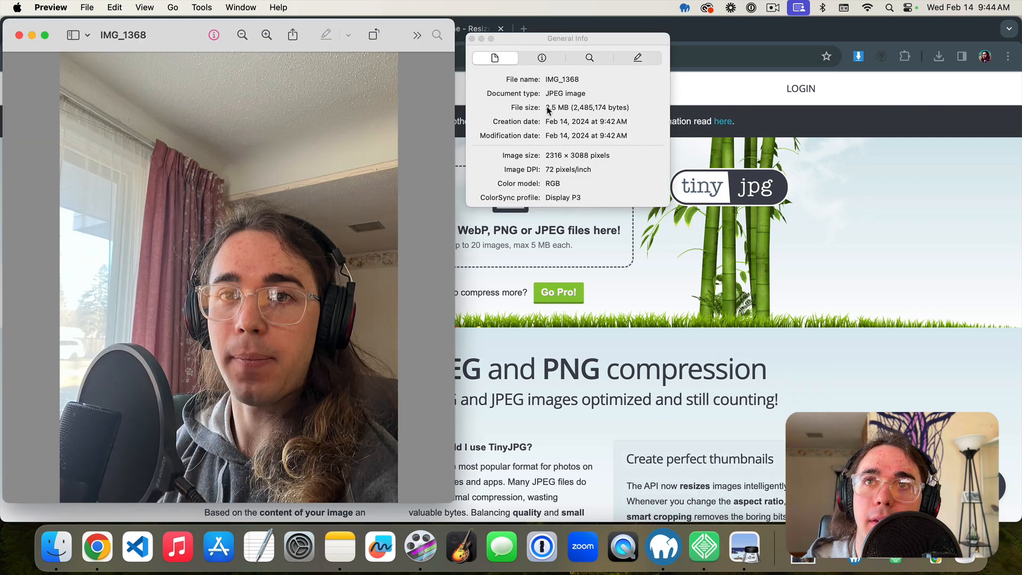
mouse_move(756, 358)
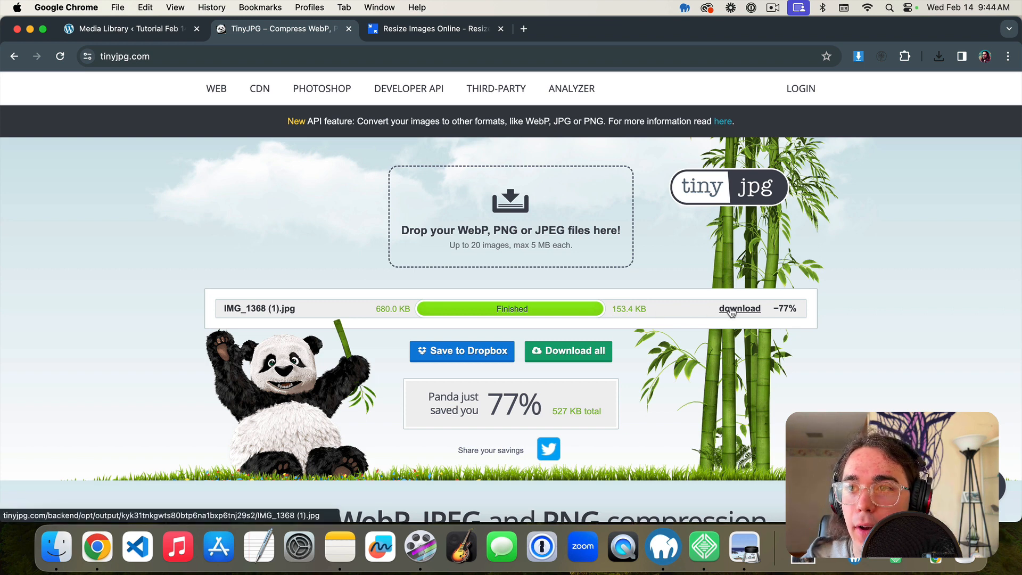
Download the 153 KB compressed selfie and close its preview after checking it
click(937, 56)
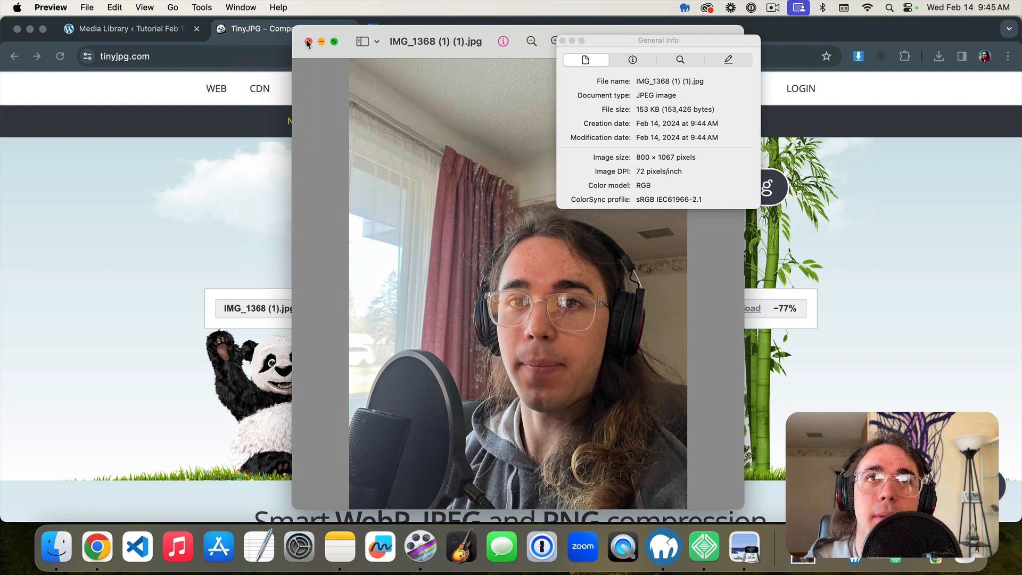
click(308, 42)
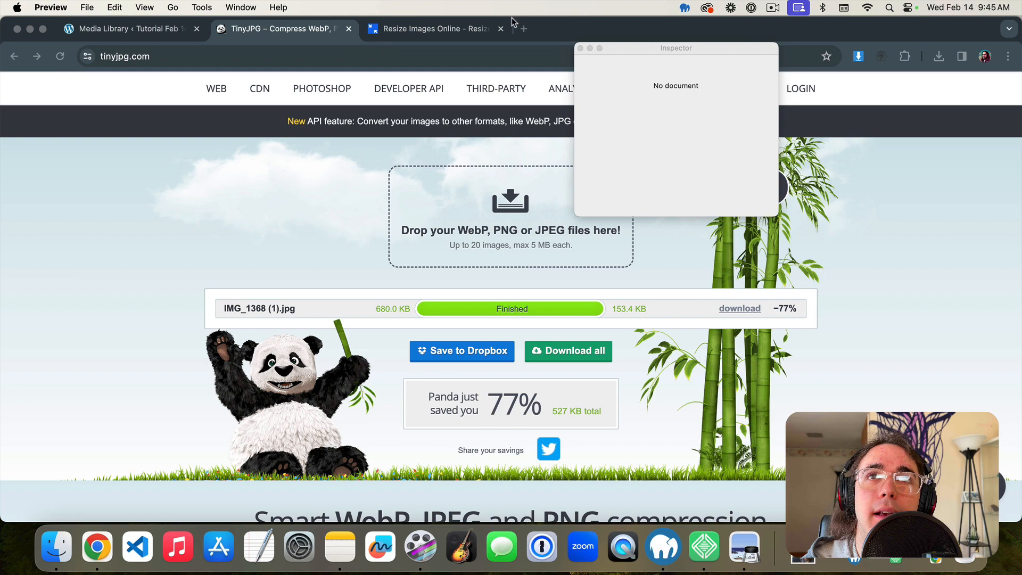
Search 'convert jpg to webp', convert the compressed selfie on Convertio and download the WebP
click(519, 29)
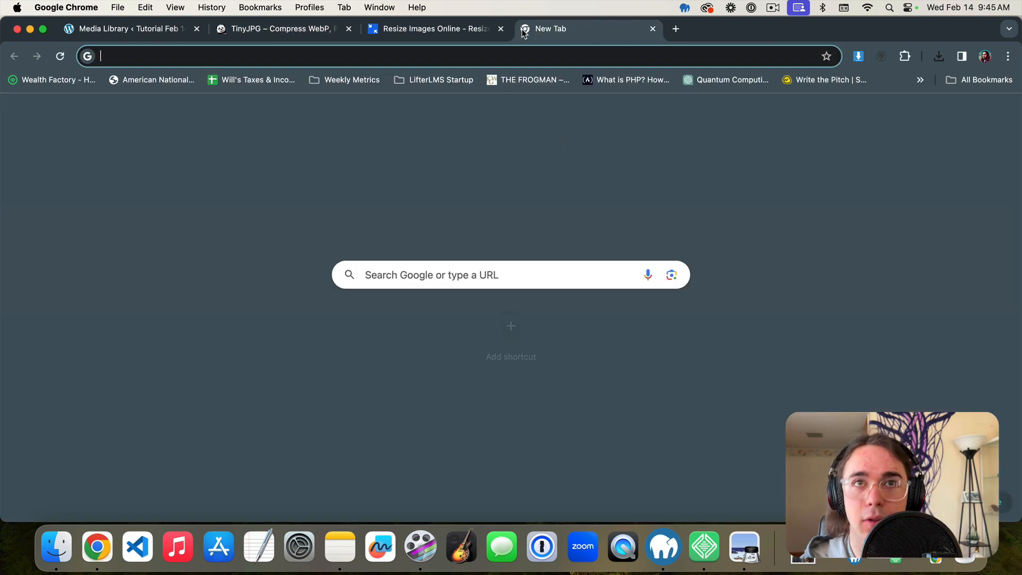
text(convert jpg to webp)
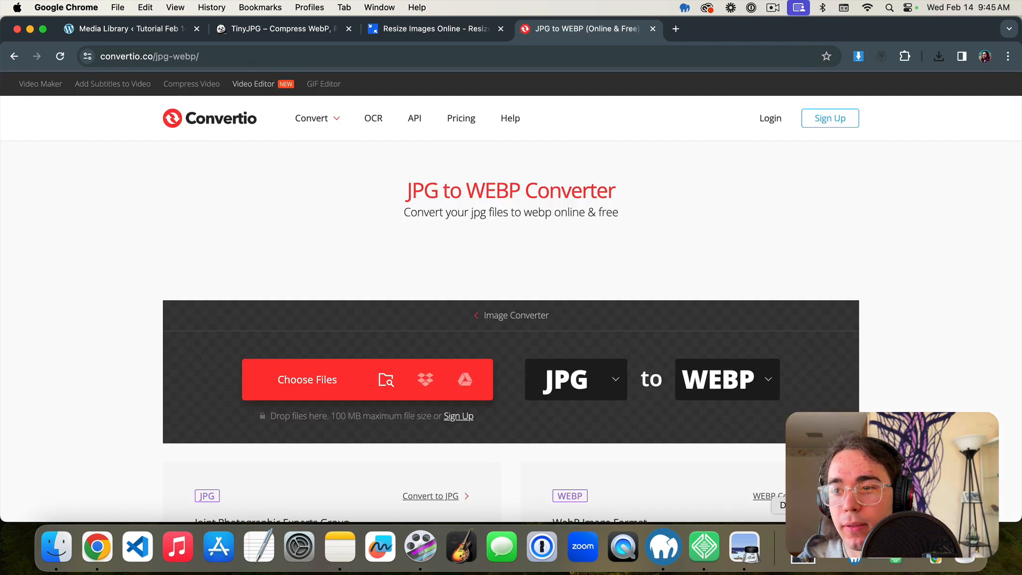
click(307, 379)
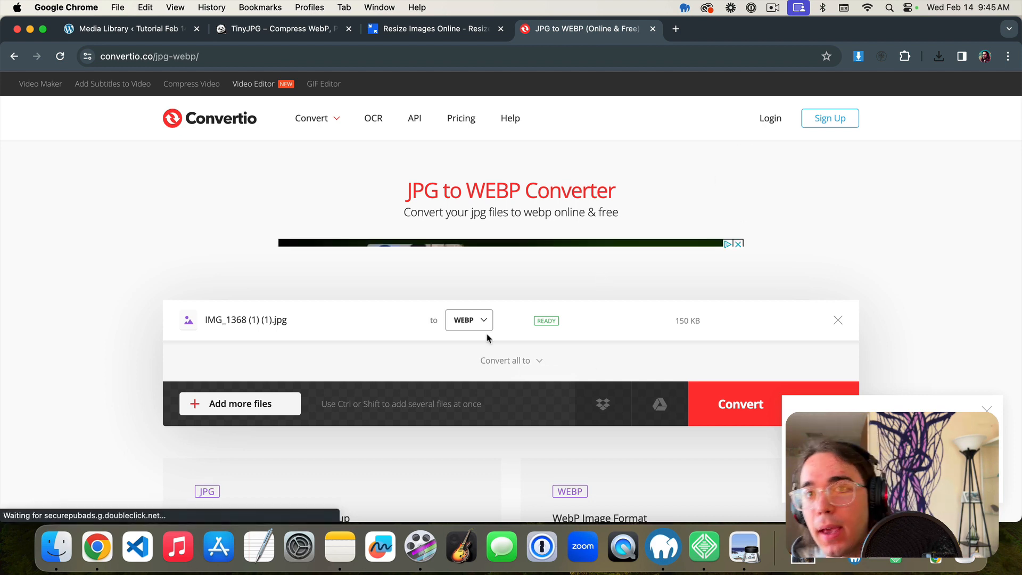
click(740, 403)
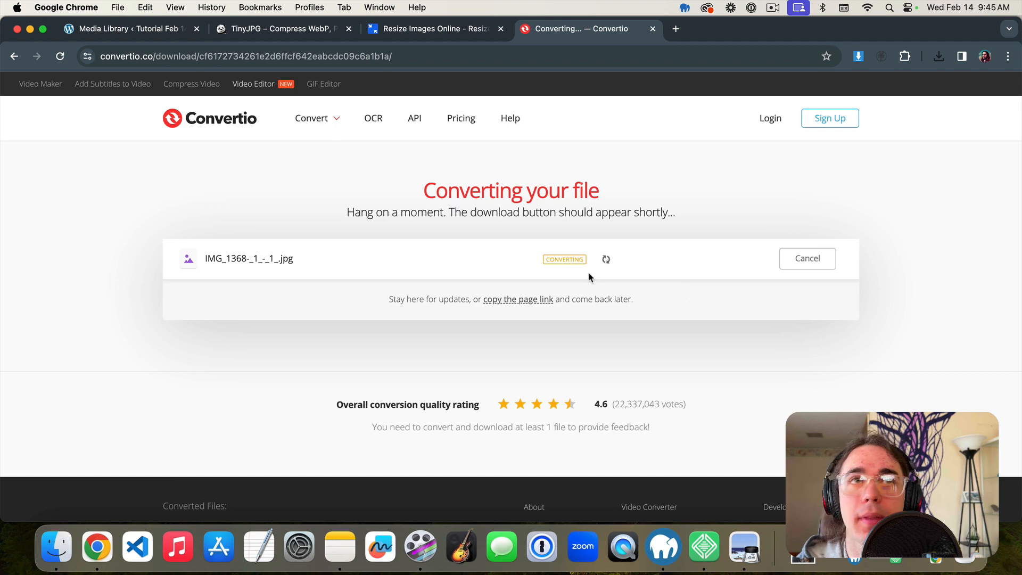
mouse_move(592, 277)
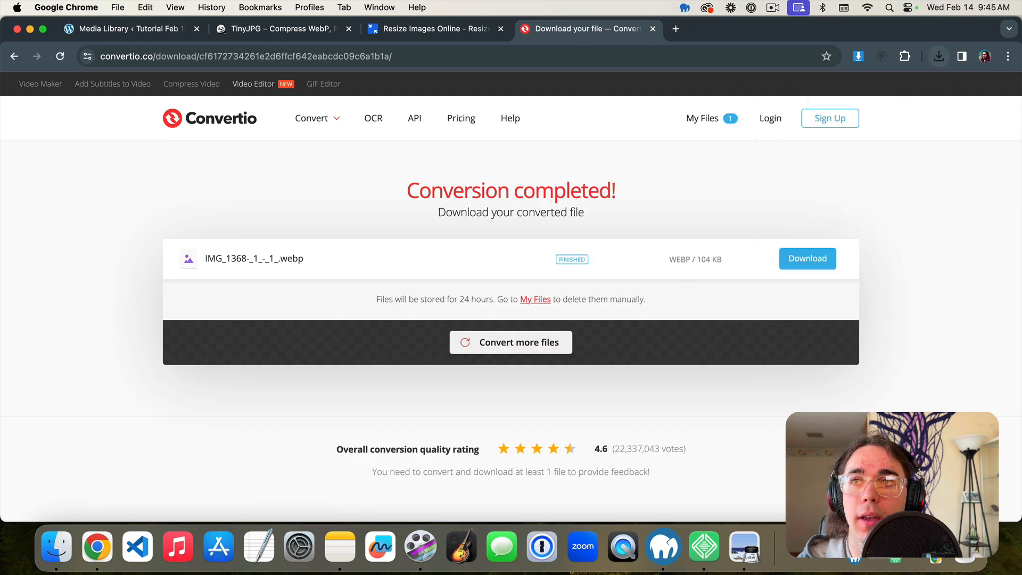
click(128, 29)
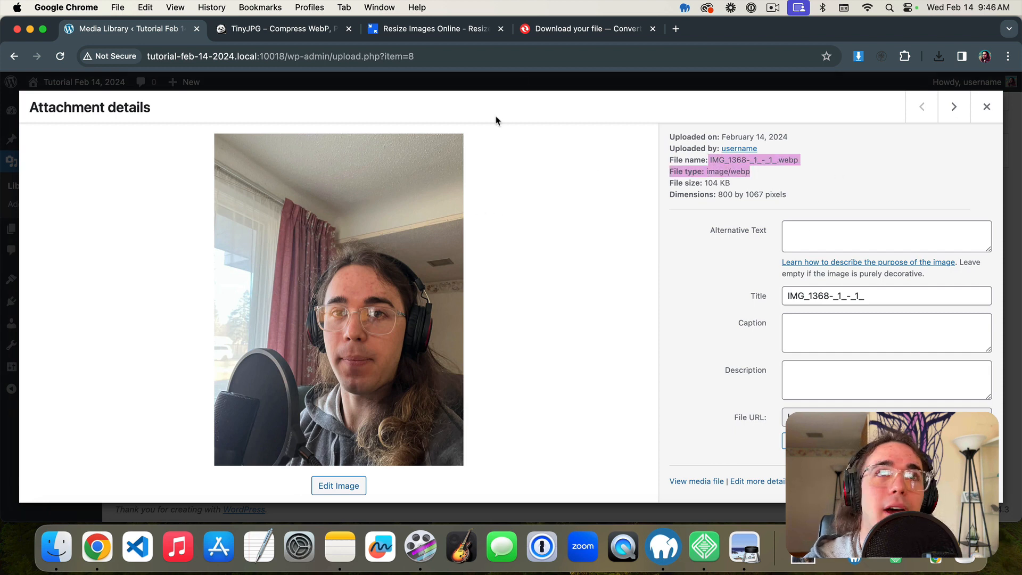
mouse_move(554, 243)
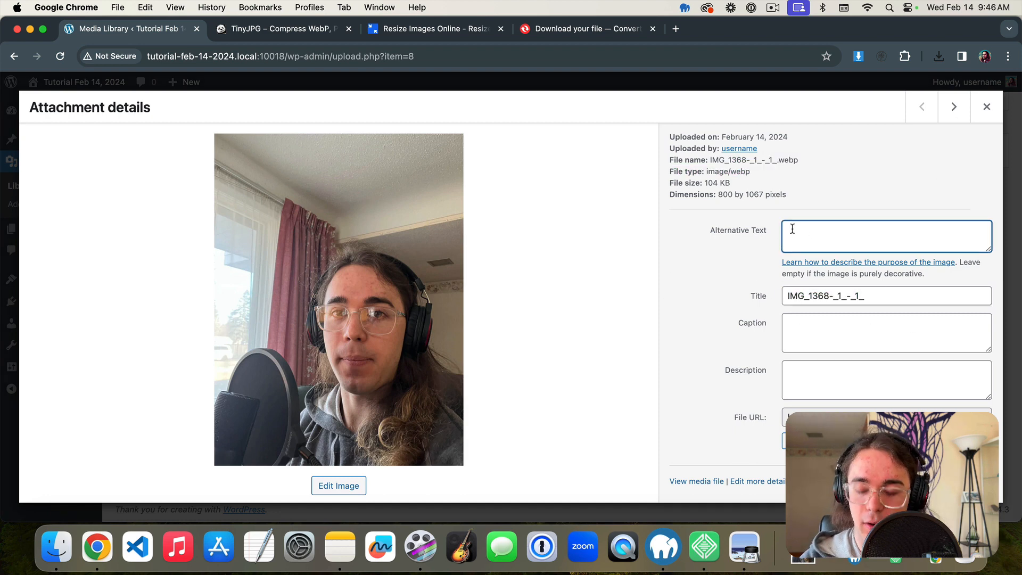
Enter alt text 'Will's headshot' and start replacing the title with 'wills headshot'
text(Will's headshot)
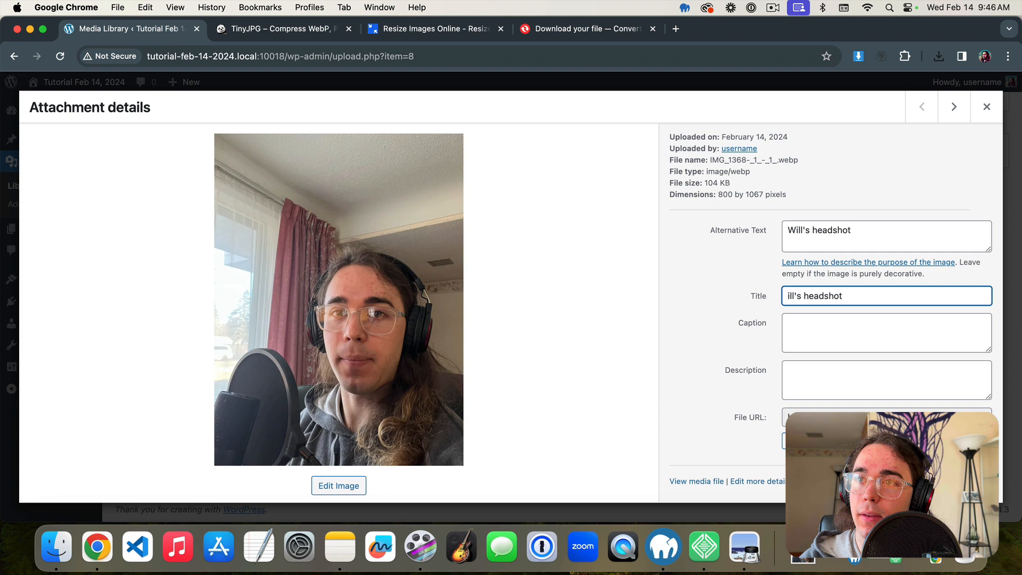
text(w)
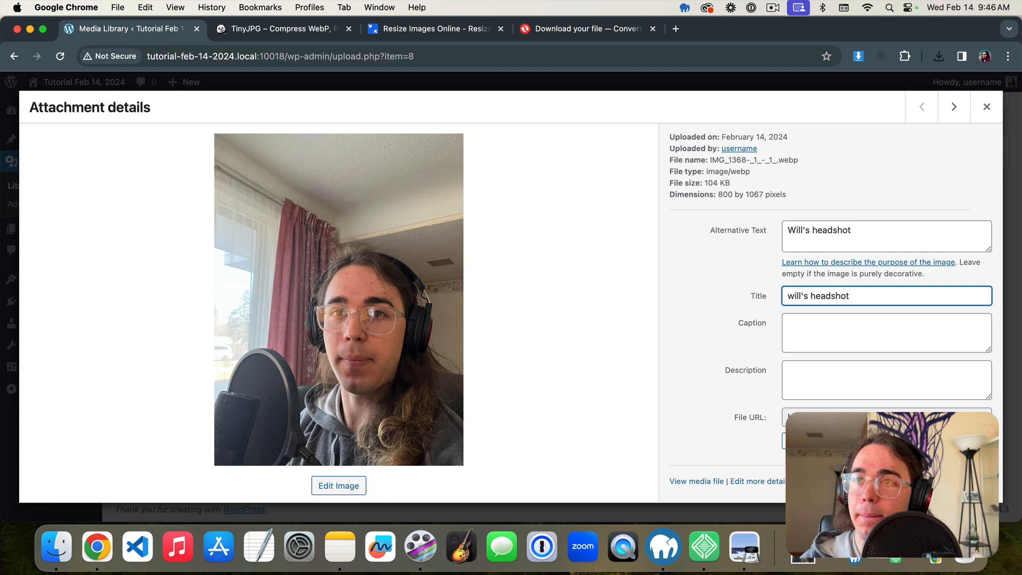
click(885, 333)
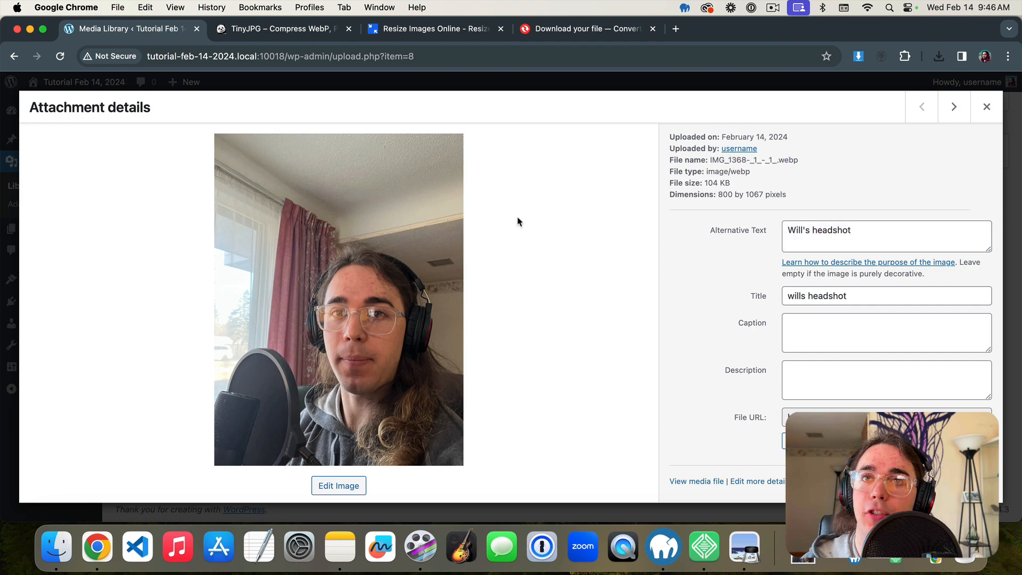
click(986, 107)
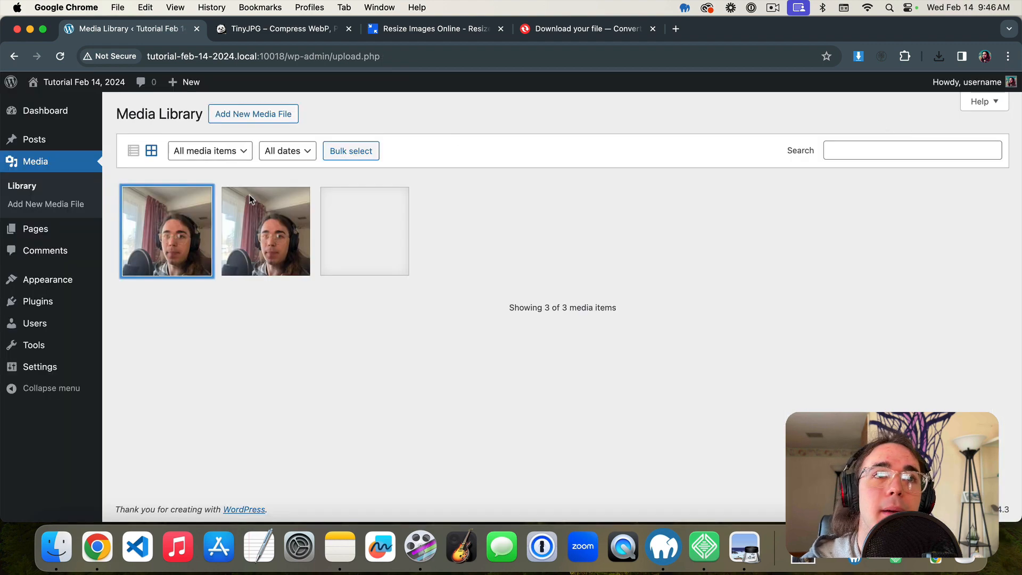
click(166, 230)
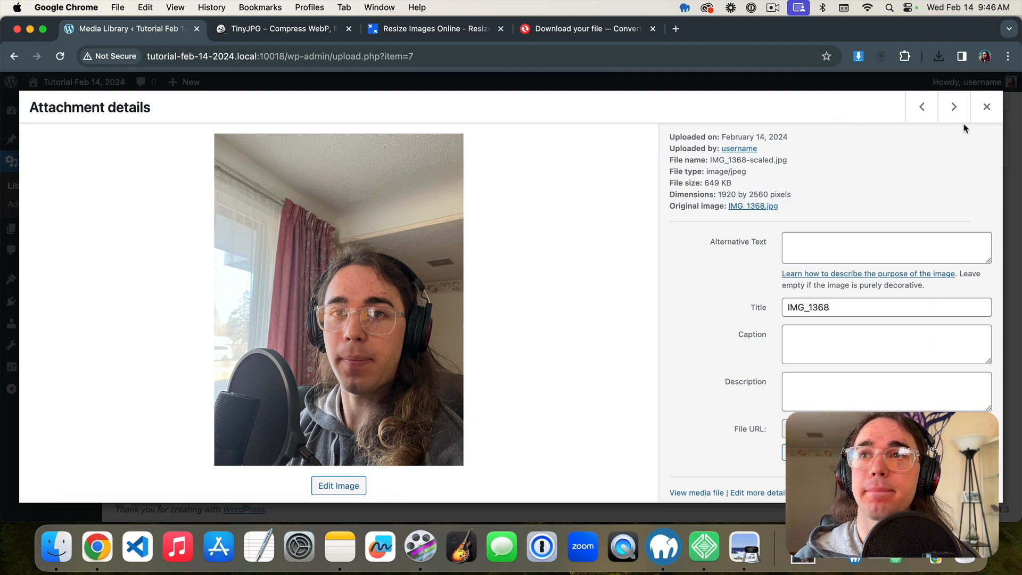
click(953, 107)
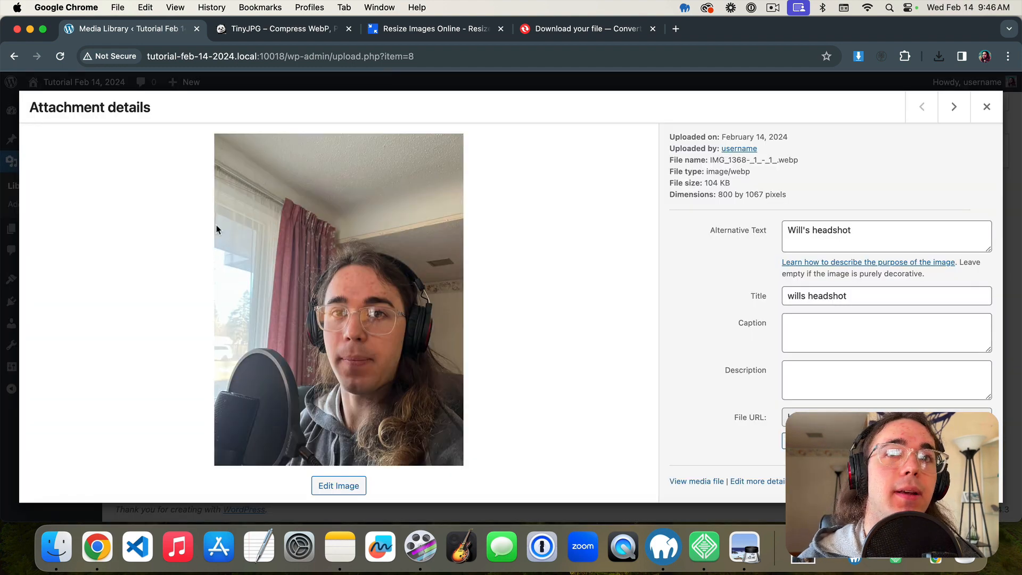
mouse_move(496, 228)
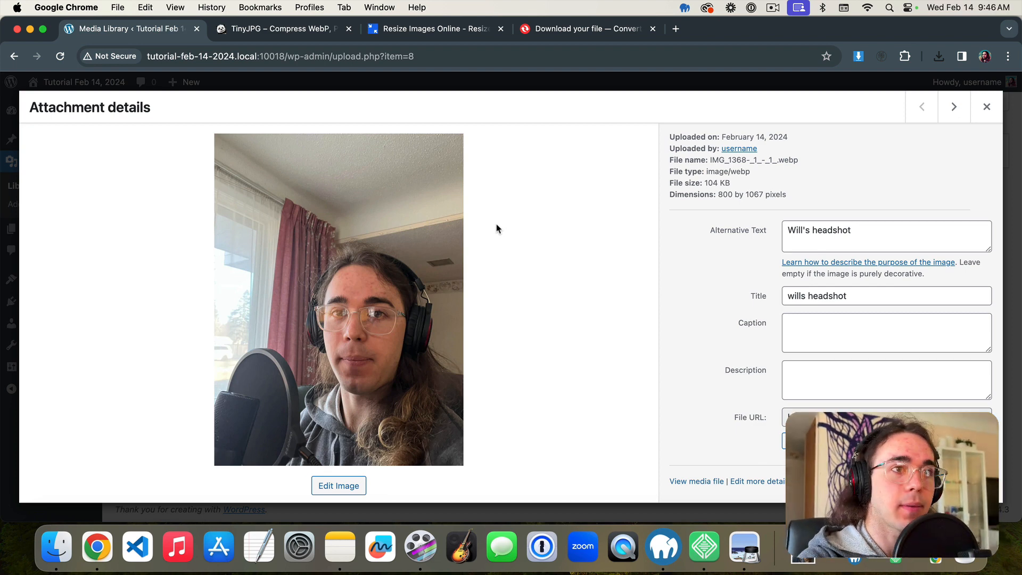
mouse_move(854, 110)
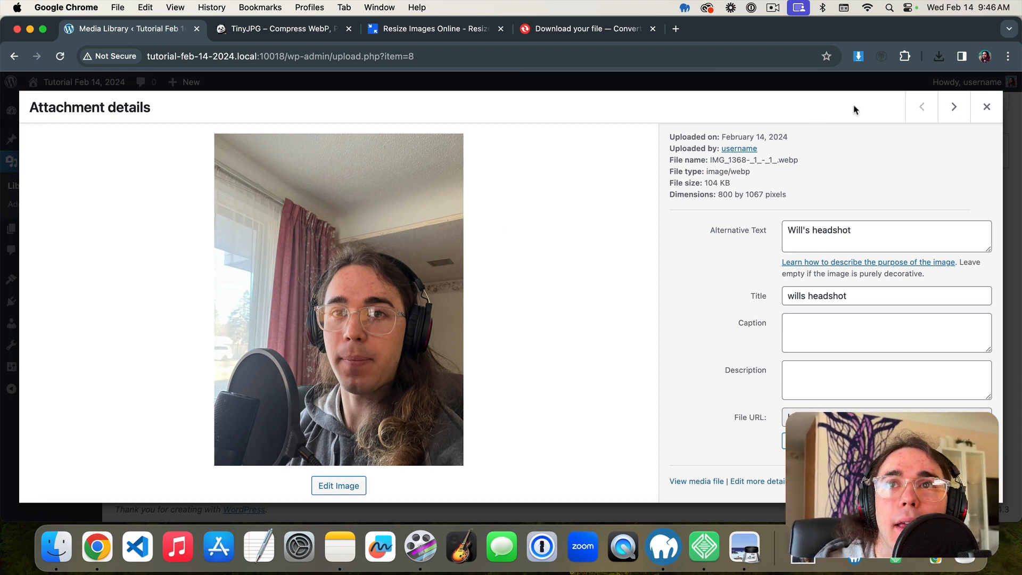
mouse_move(953, 107)
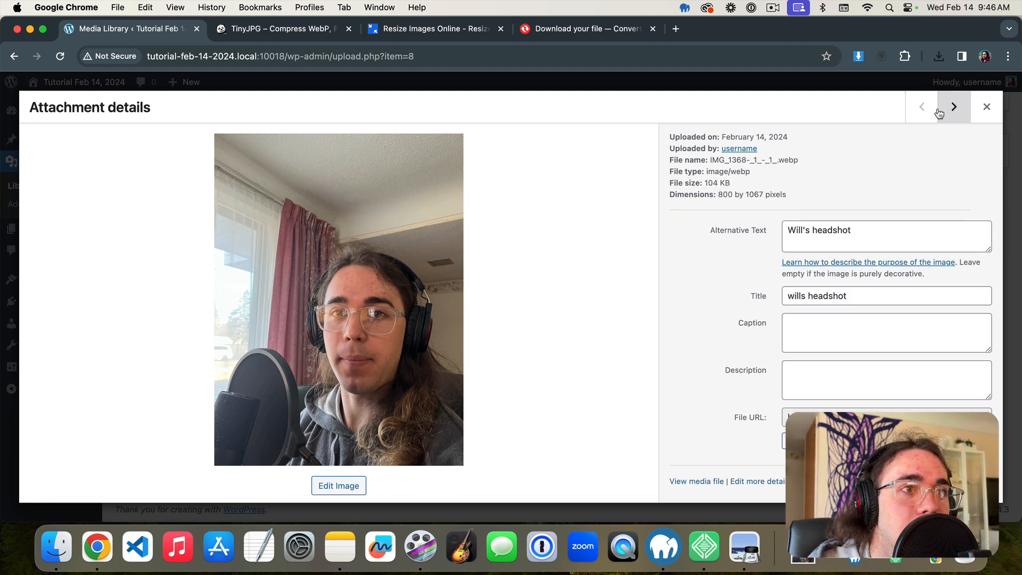
click(921, 106)
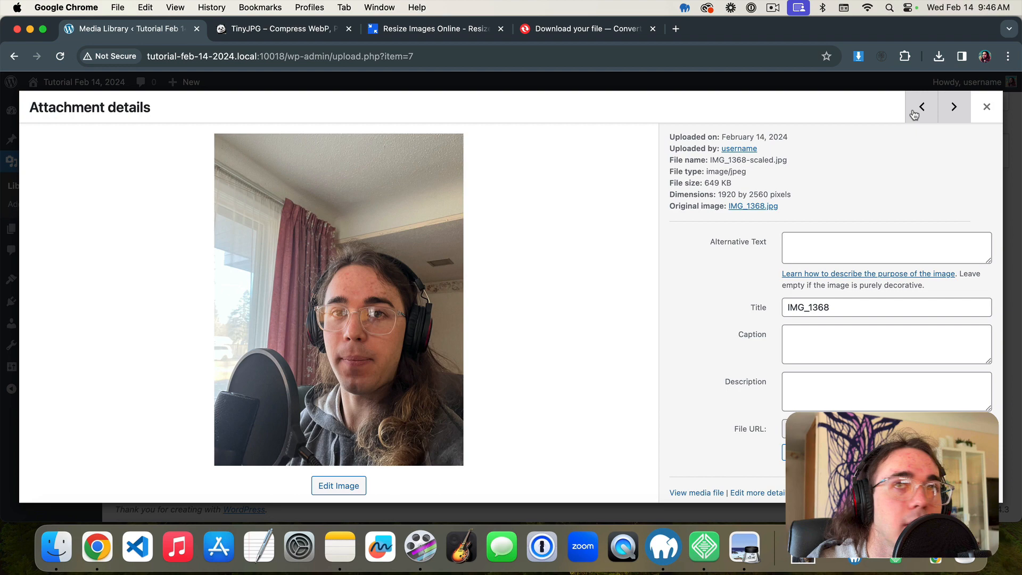
click(986, 106)
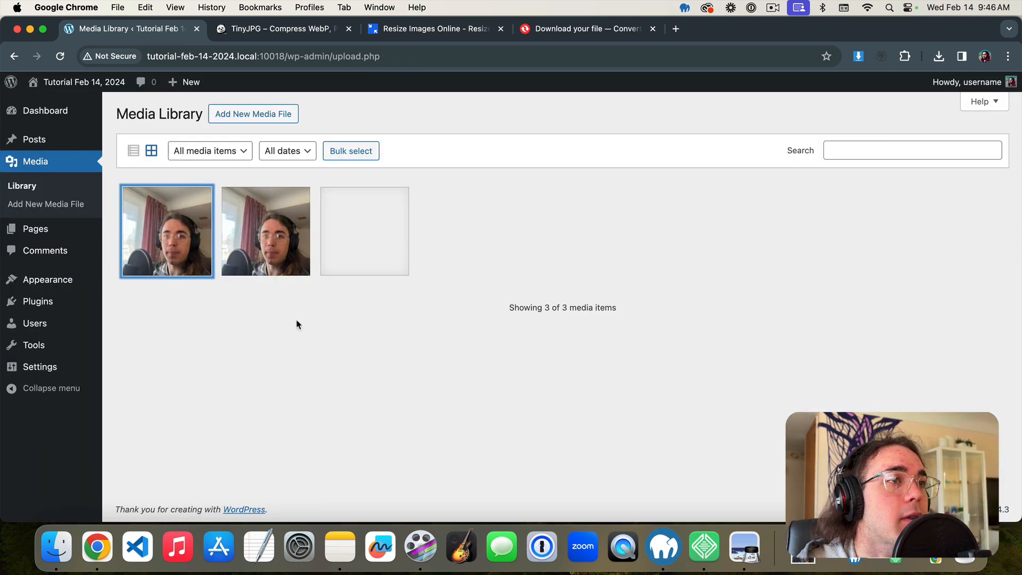
click(166, 230)
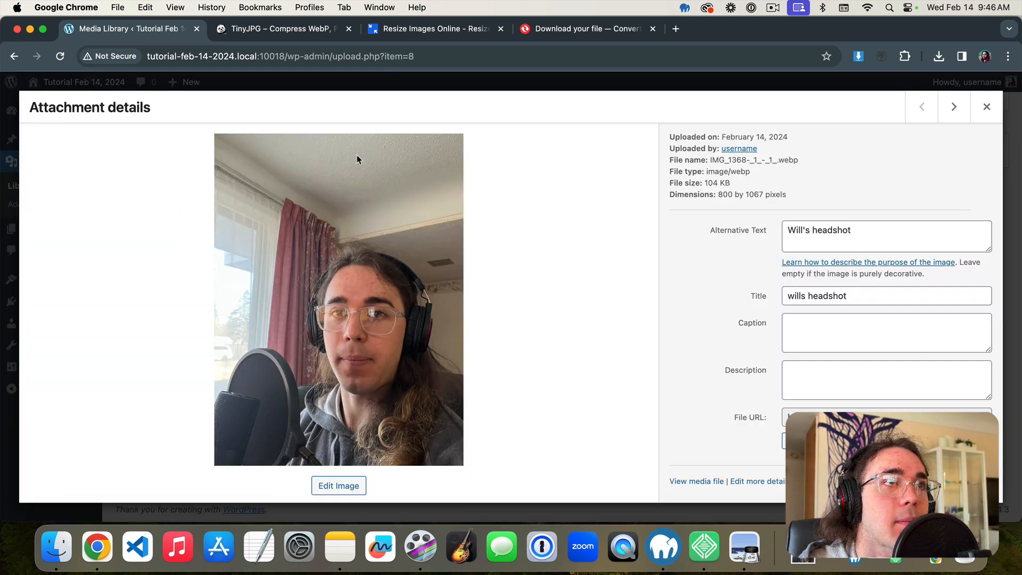
mouse_move(302, 218)
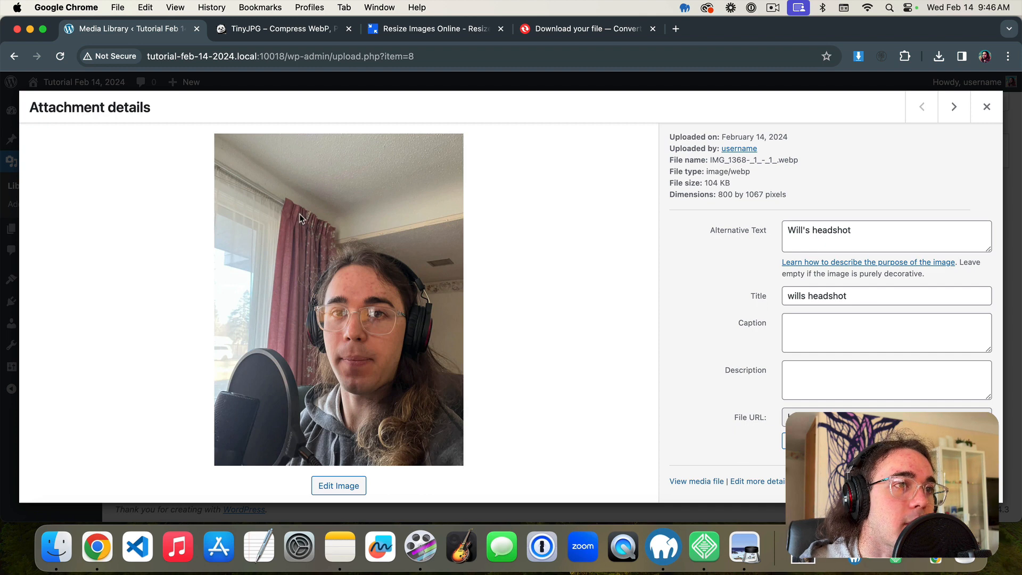
click(986, 106)
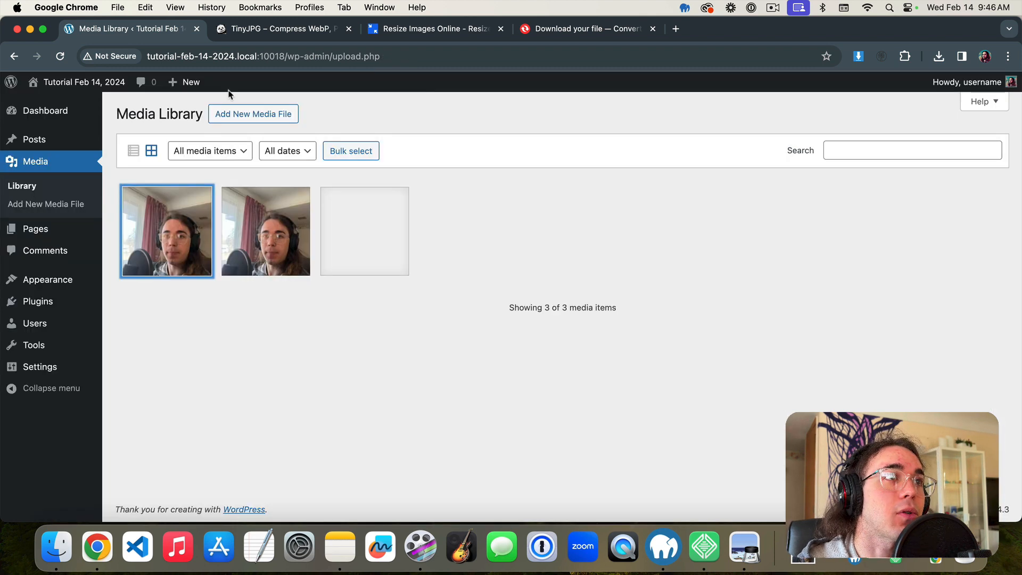
mouse_move(35, 229)
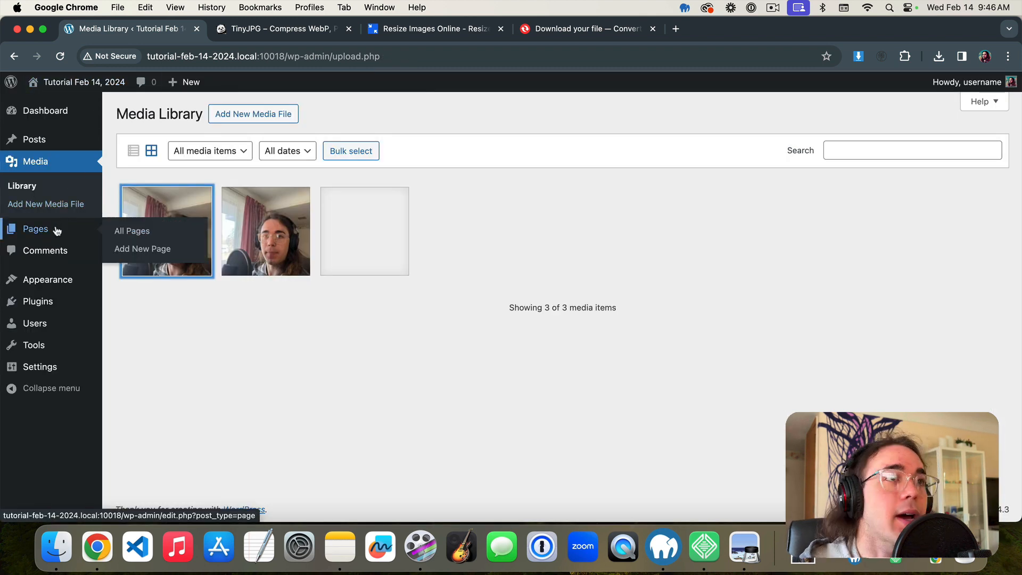
click(266, 230)
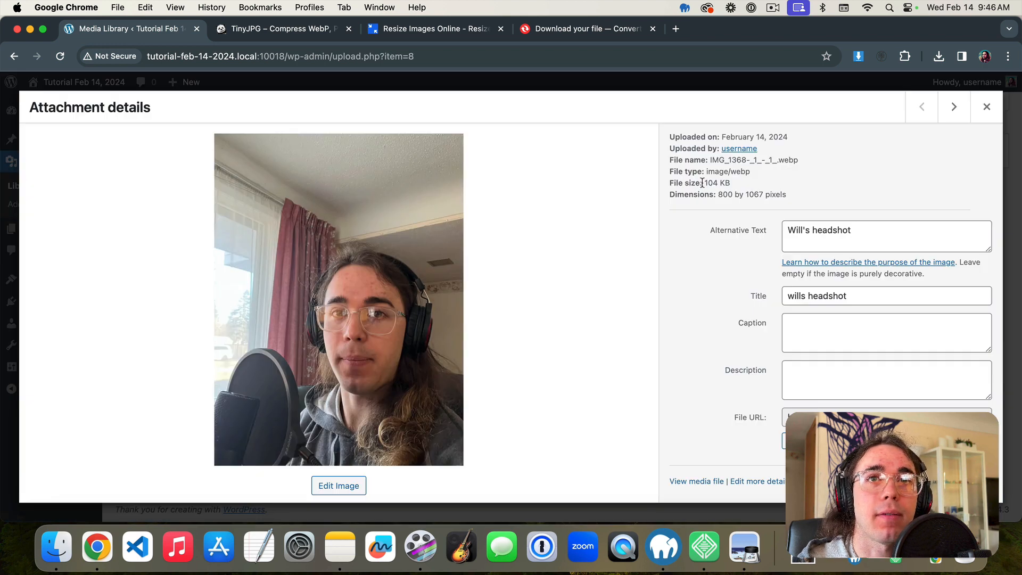
double_click(716, 183)
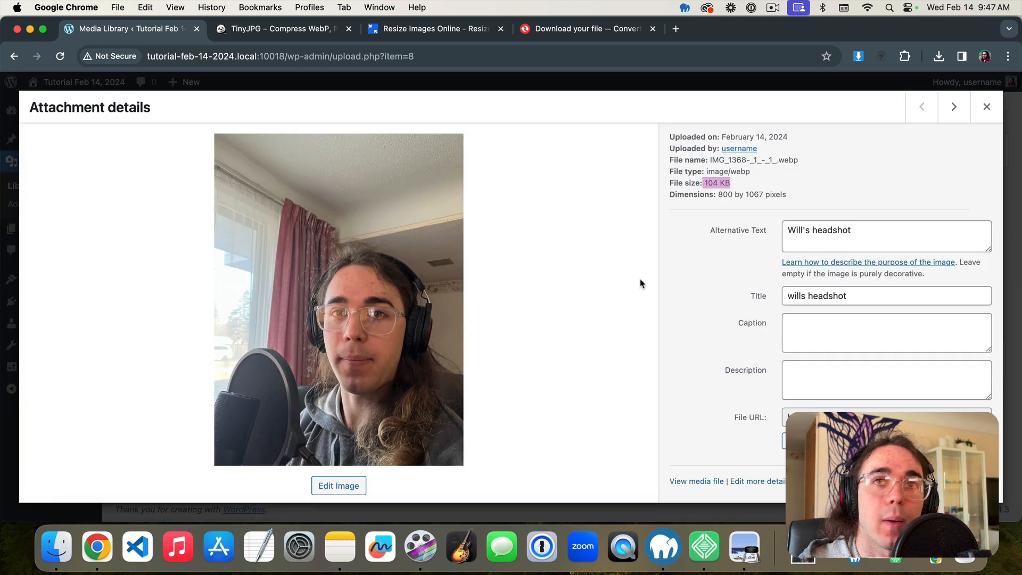